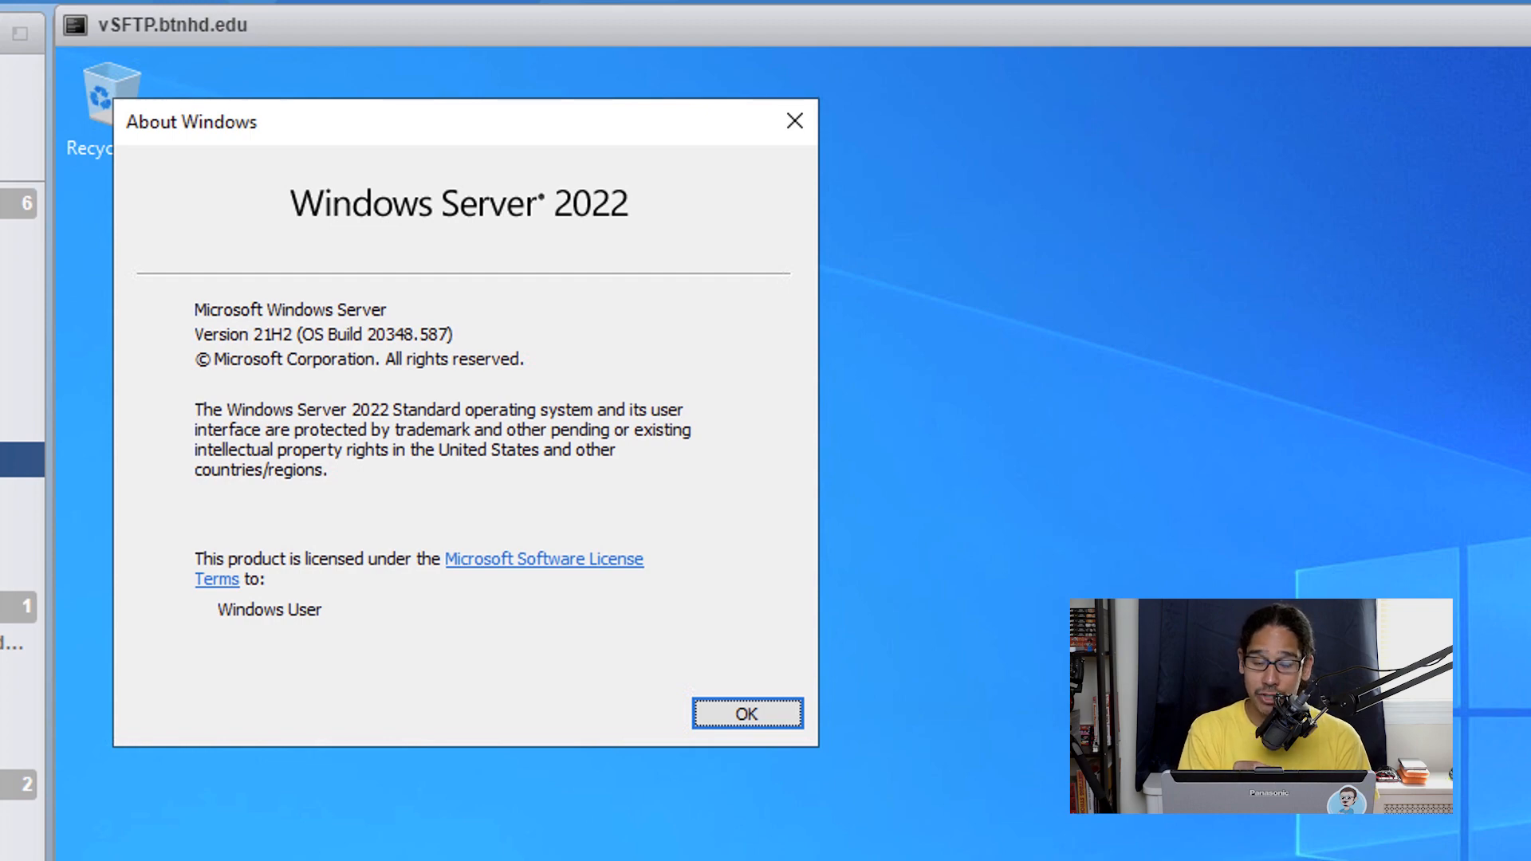
- Dismiss About Windows and launch Windows PowerShell (Admin) from the Start quick menu
{"action": "left_click", "coordinate": [747, 714]}
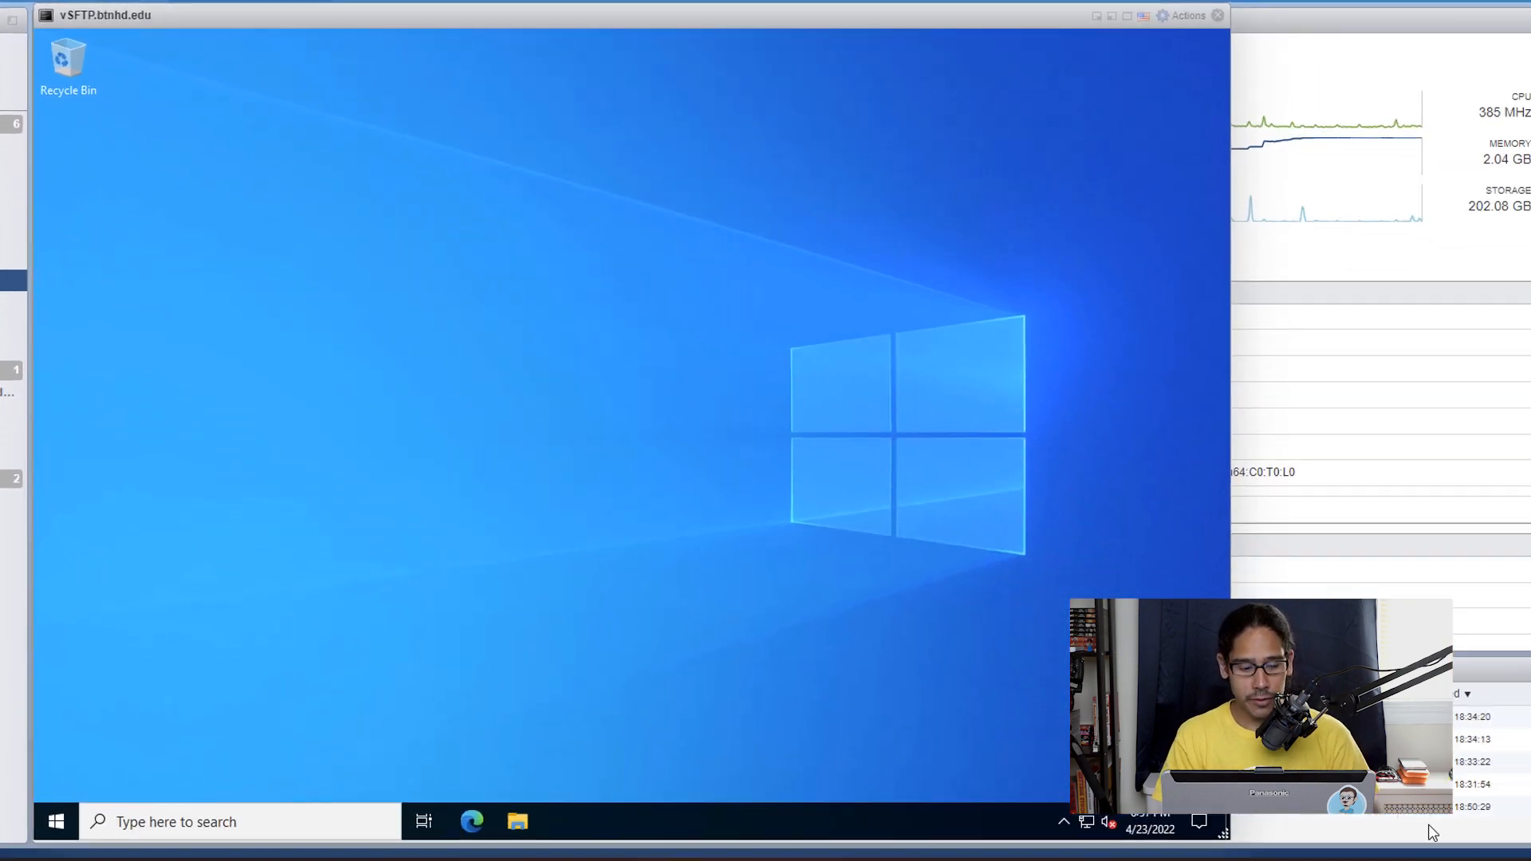
{"action": "right_click", "coordinate": [56, 822]}
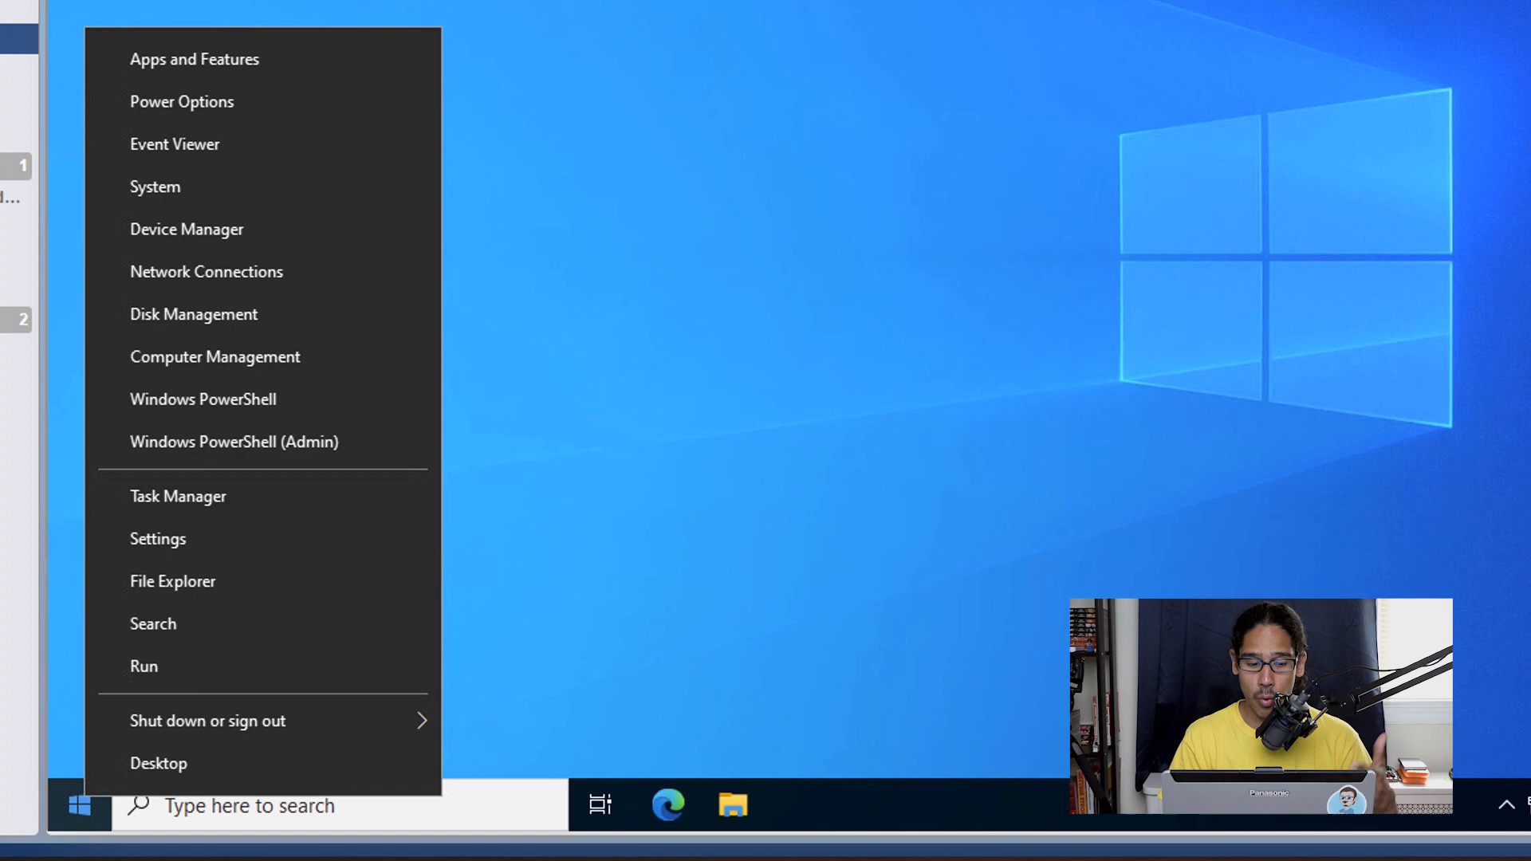
{"action": "left_click", "coordinate": [233, 442]}
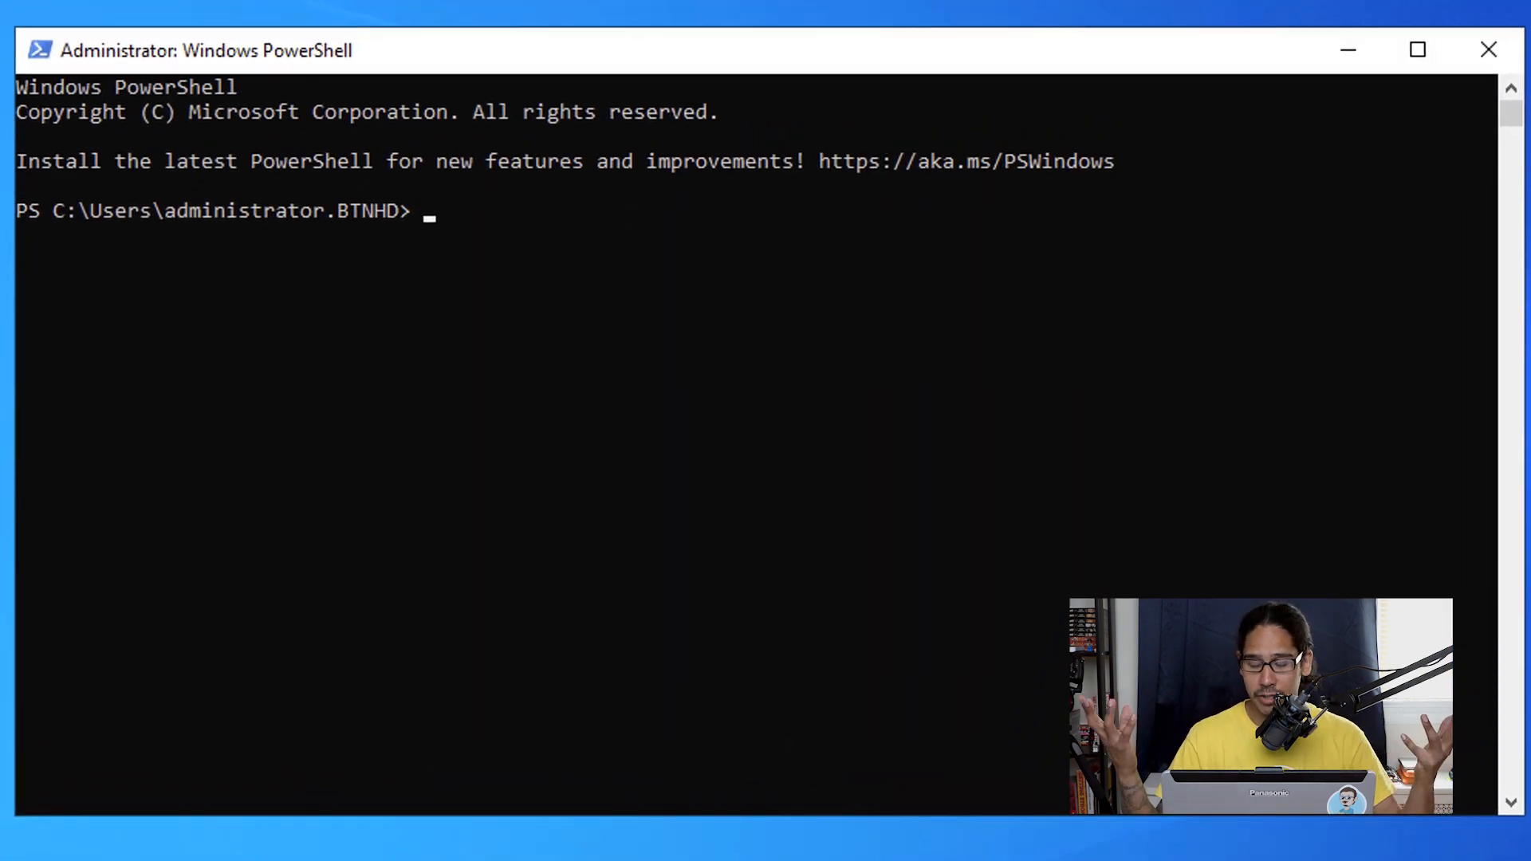
- Query OpenSSH* capabilities, then attempt Add-WindowsCapability for OpenSSH.Server~~~~0.0.1.0
{"action": "type", "text": "Get-WindowsCapability -Online | Where-Object Name -like 'OpenSSH*'"}
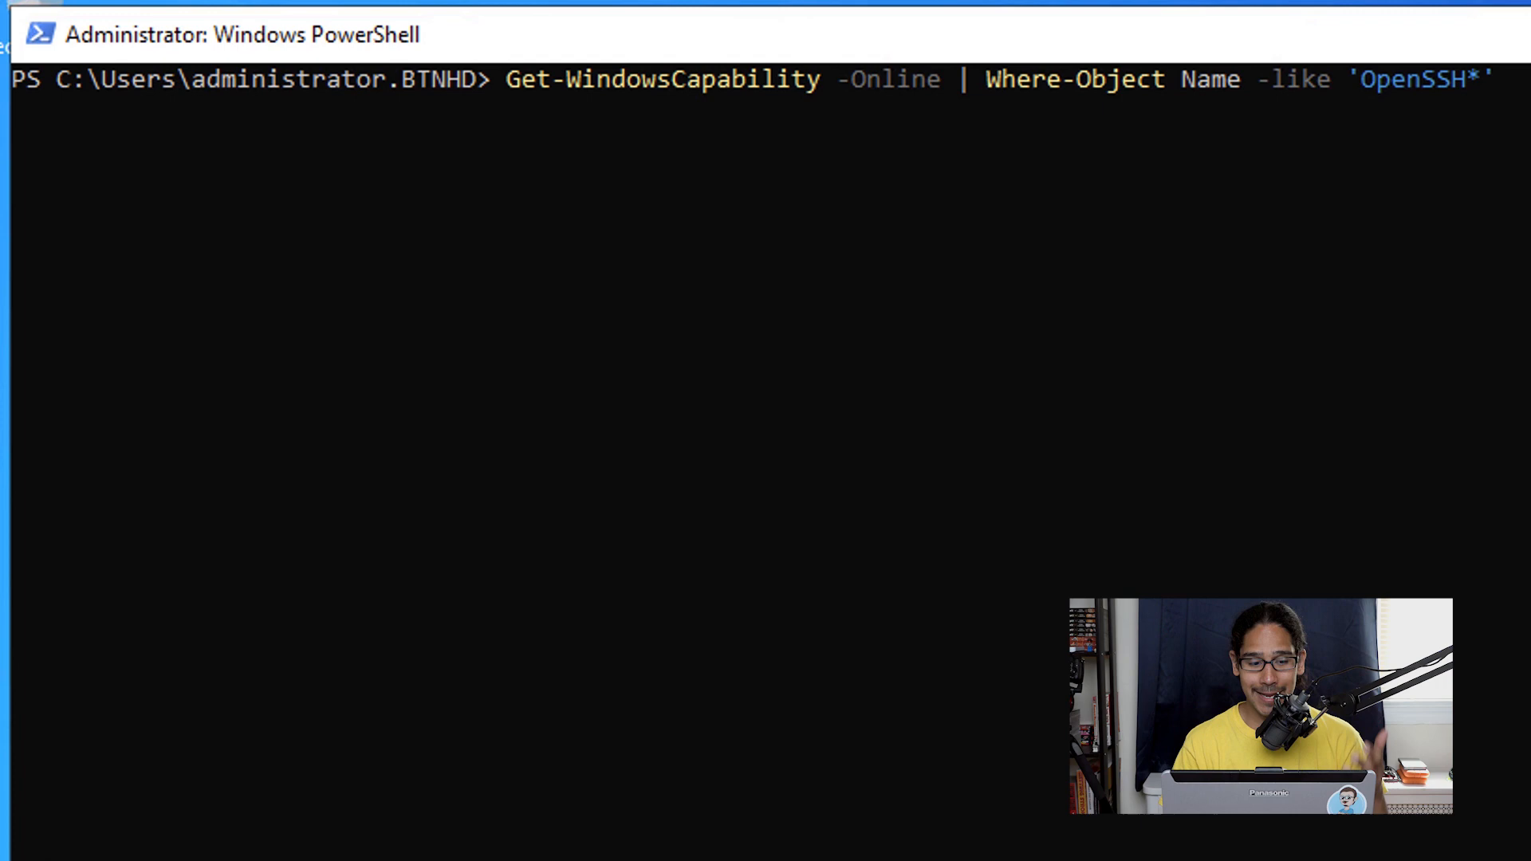
{"action": "key", "text": "Return"}
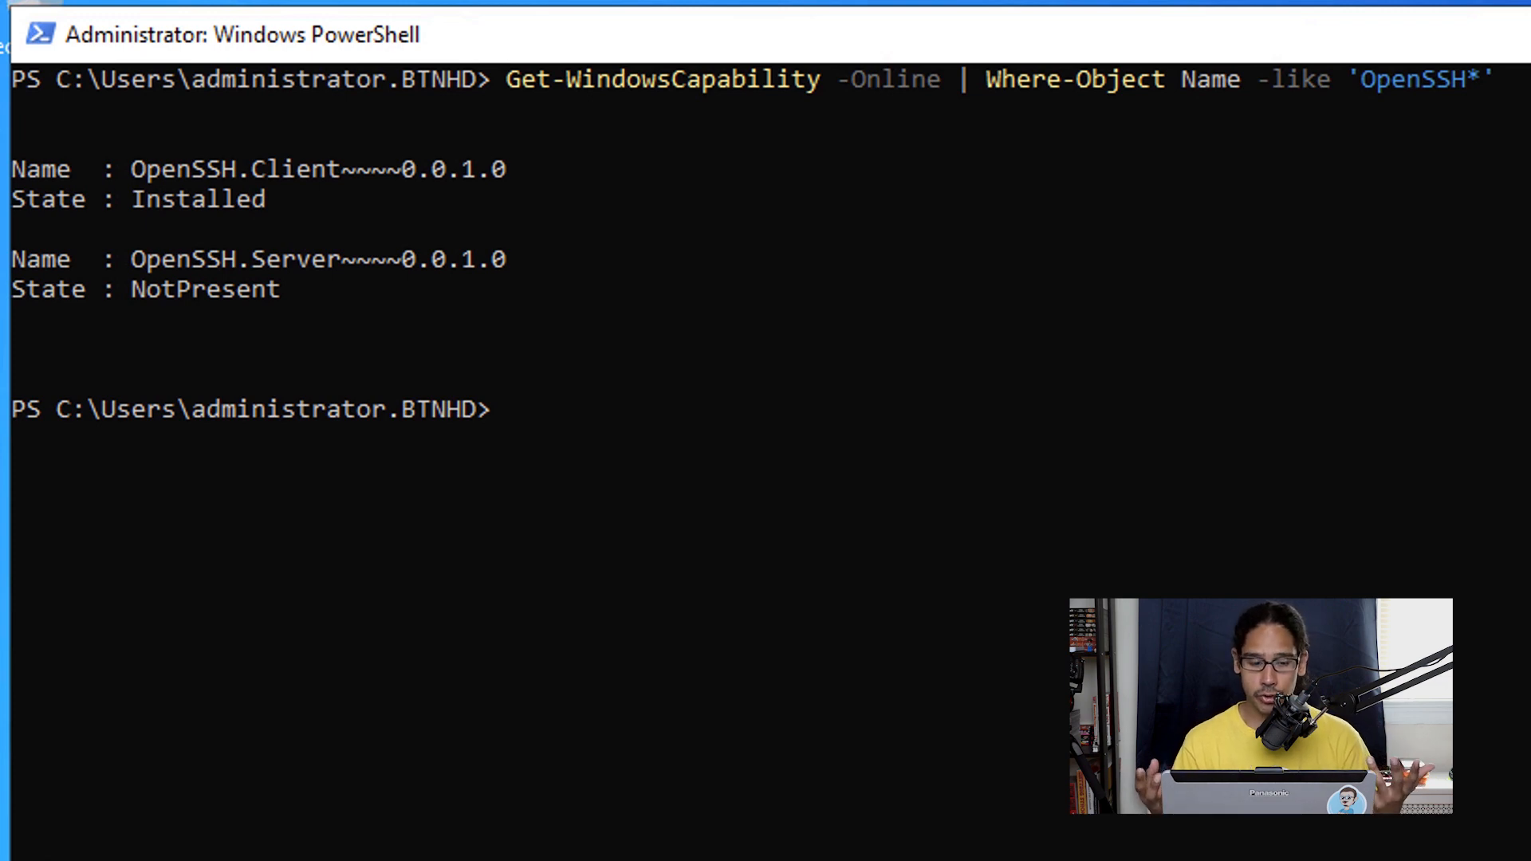
{"action": "type", "text": "Add-WindowsCapability -Online -Name OpenSSH.Server~~~~0.0.1.0"}
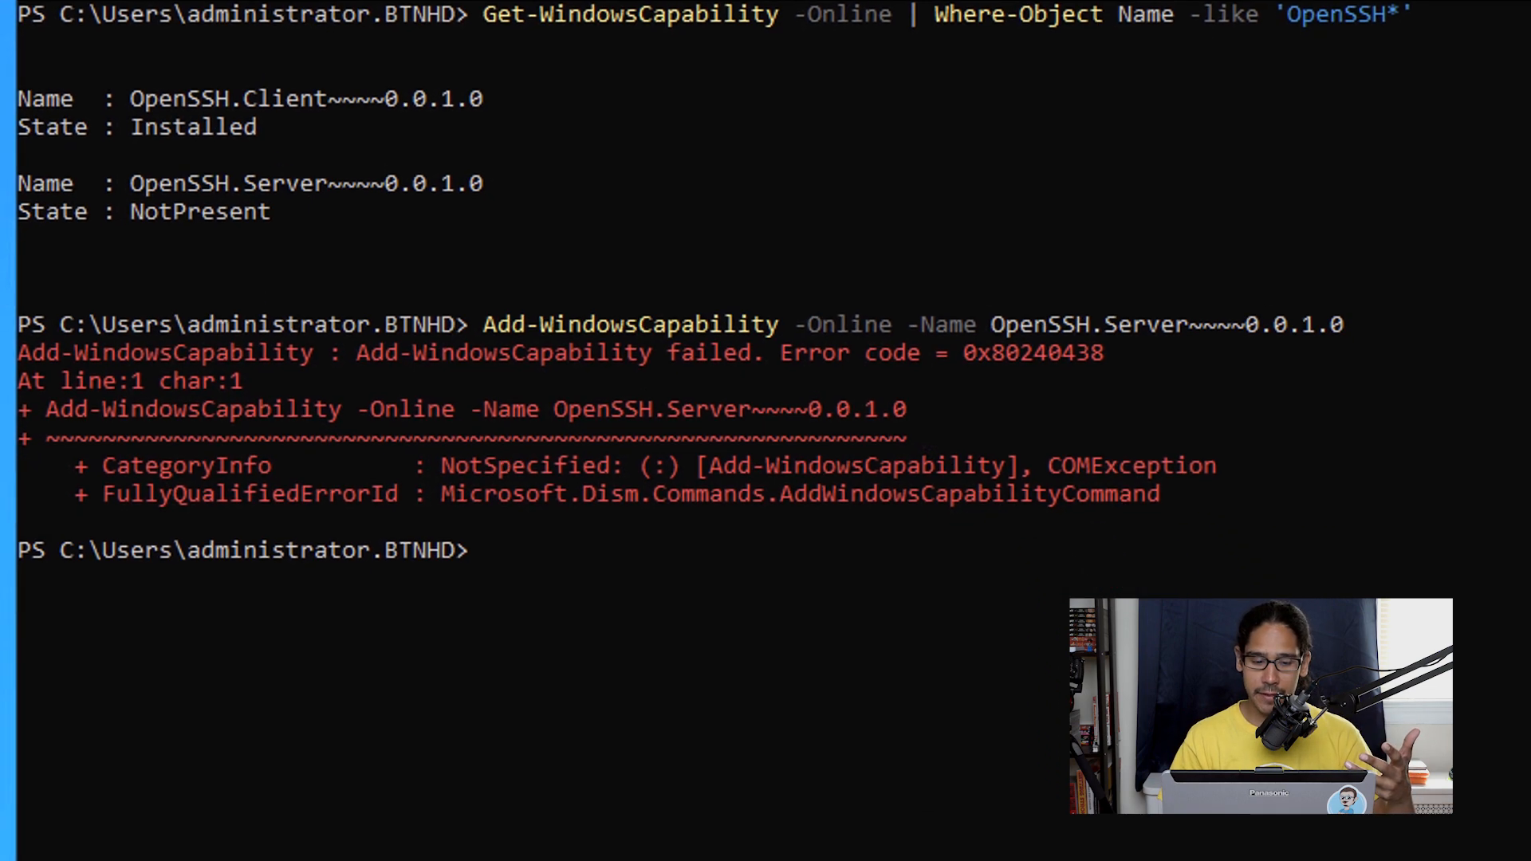
- Launch gpedit.msc from the Run dialog to reach Local Computer Policy
{"action": "right_click", "coordinate": [39, 835]}
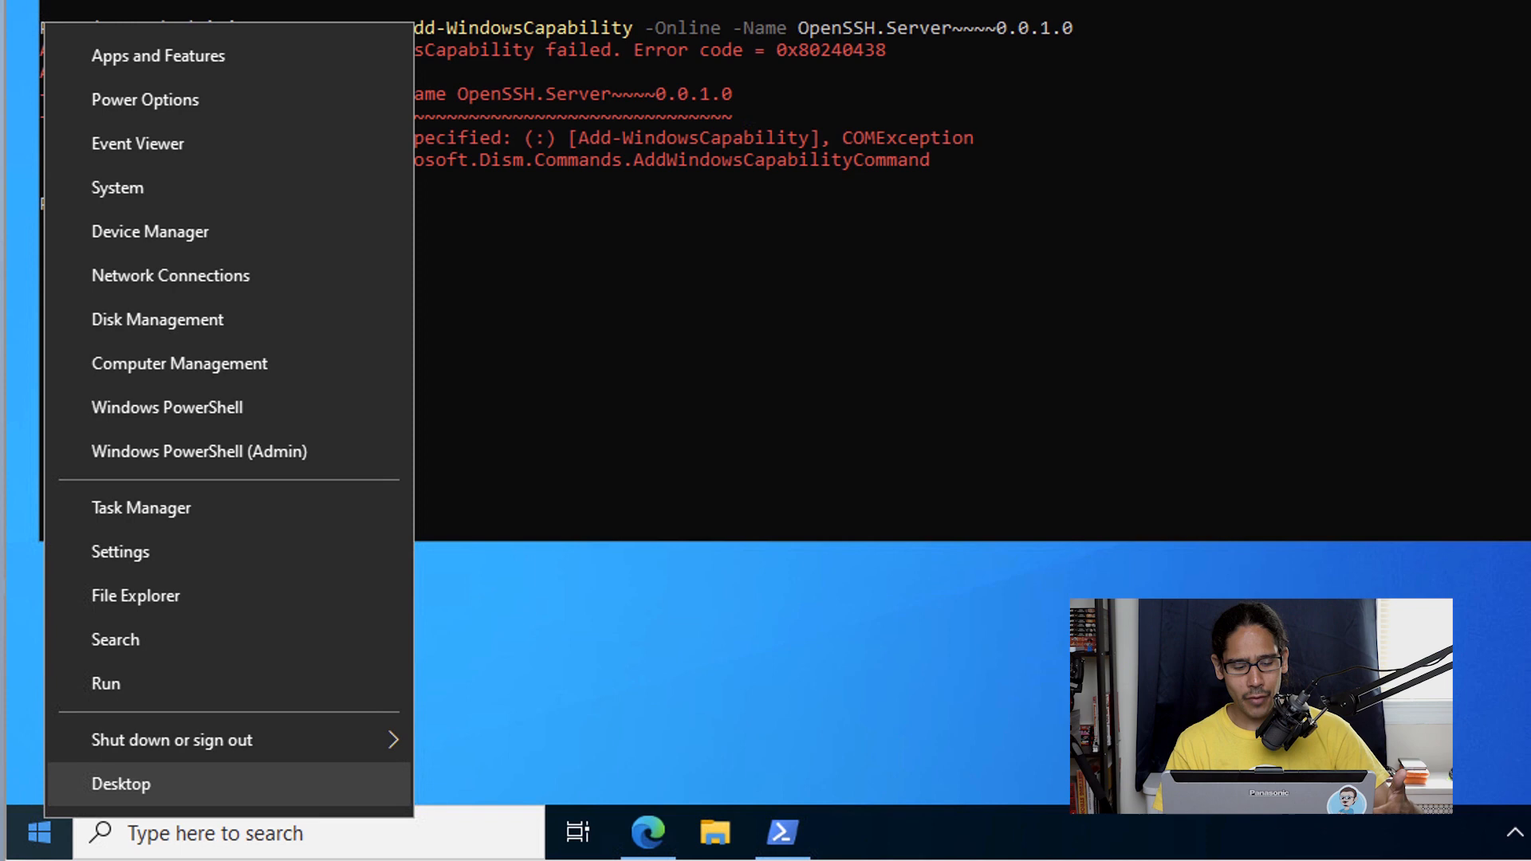
{"action": "left_click", "coordinate": [105, 682]}
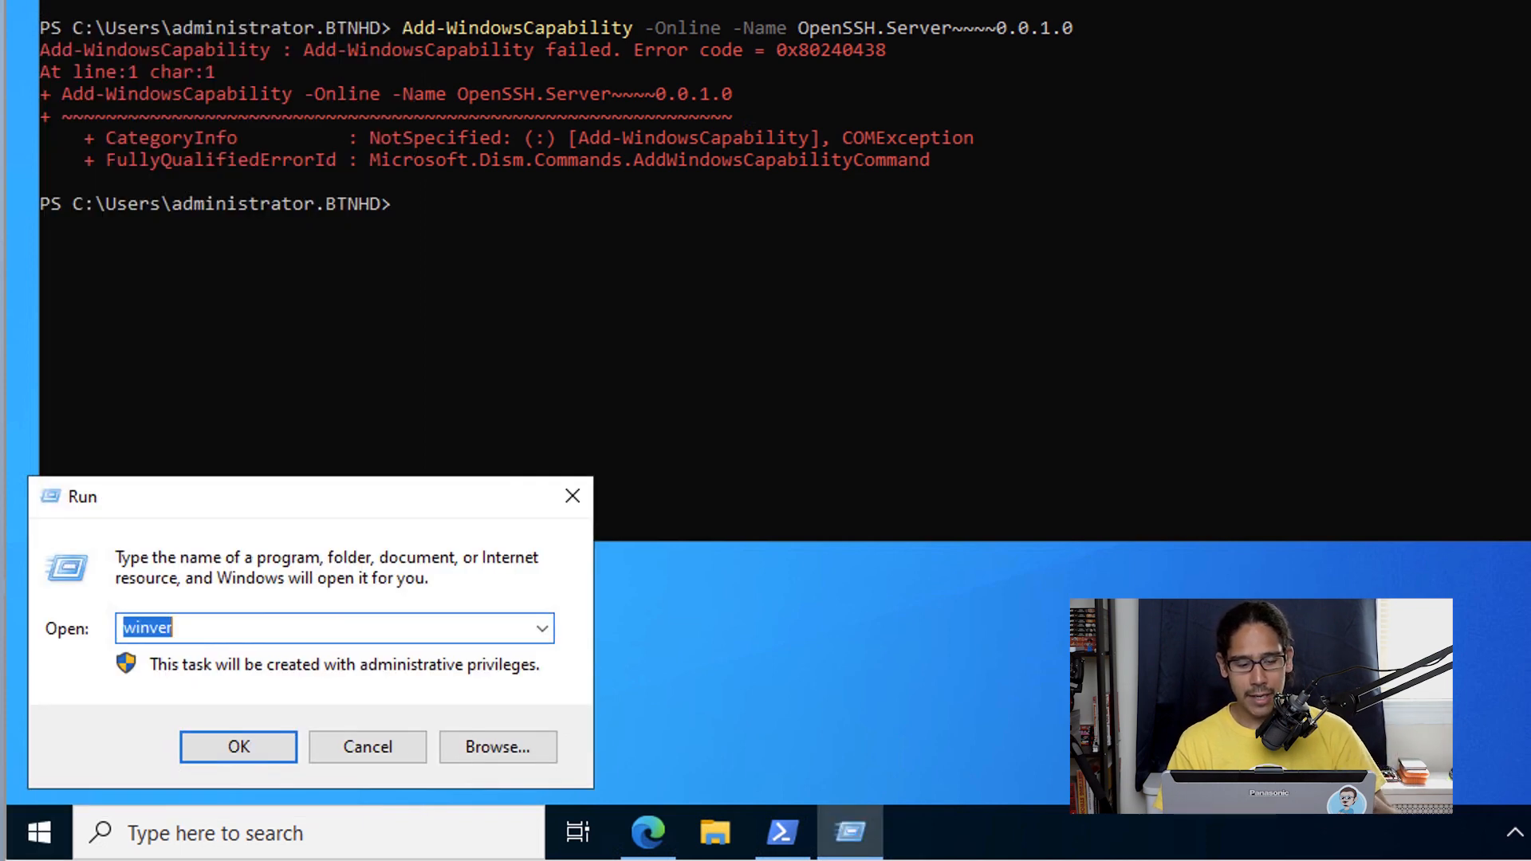
{"action": "type", "text": "gpedit.msc"}
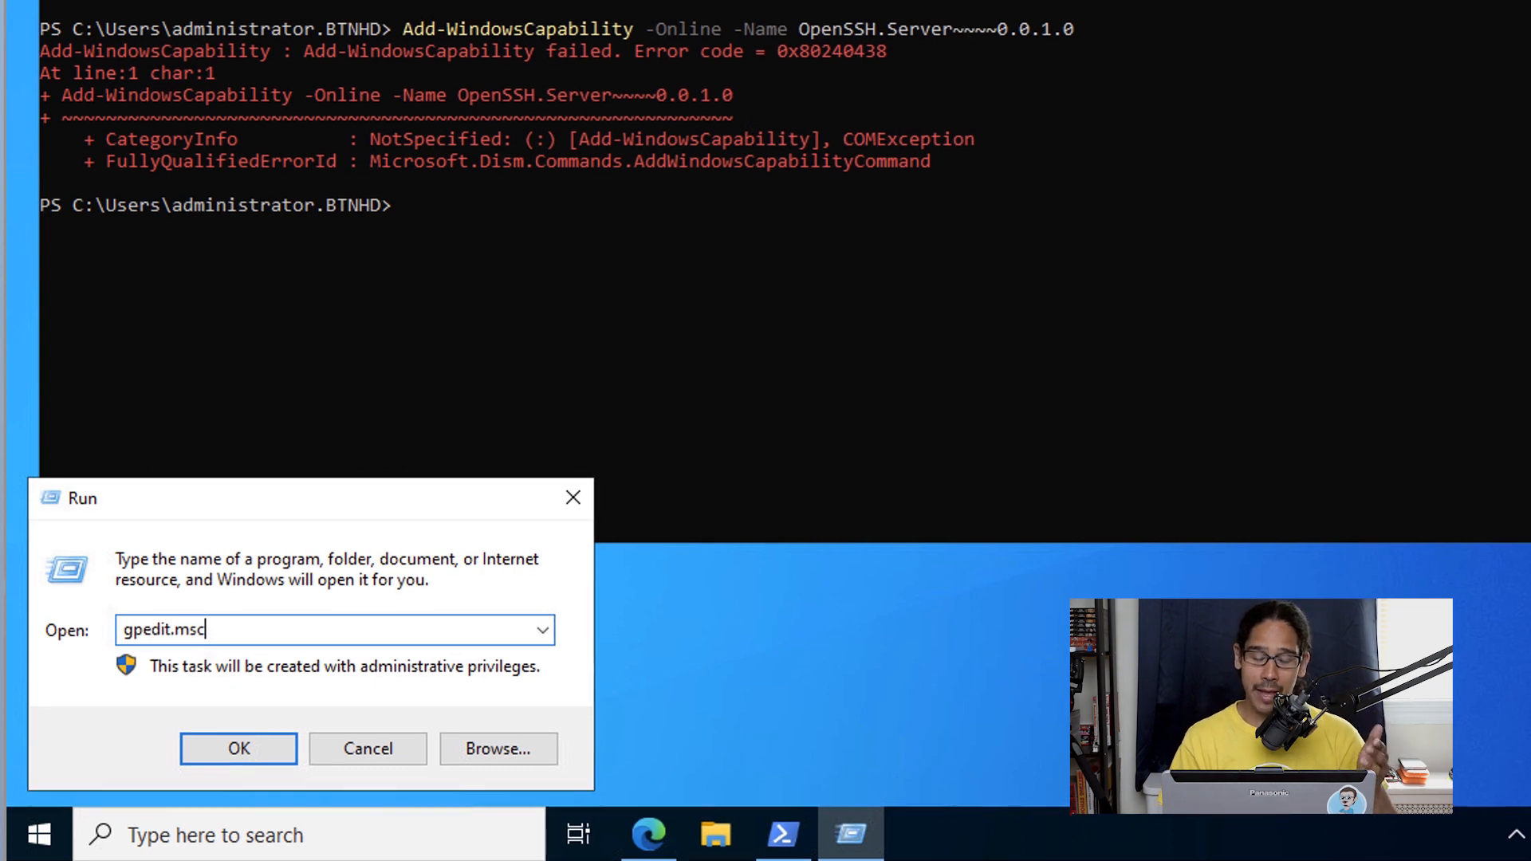
{"action": "left_click", "coordinate": [237, 748]}
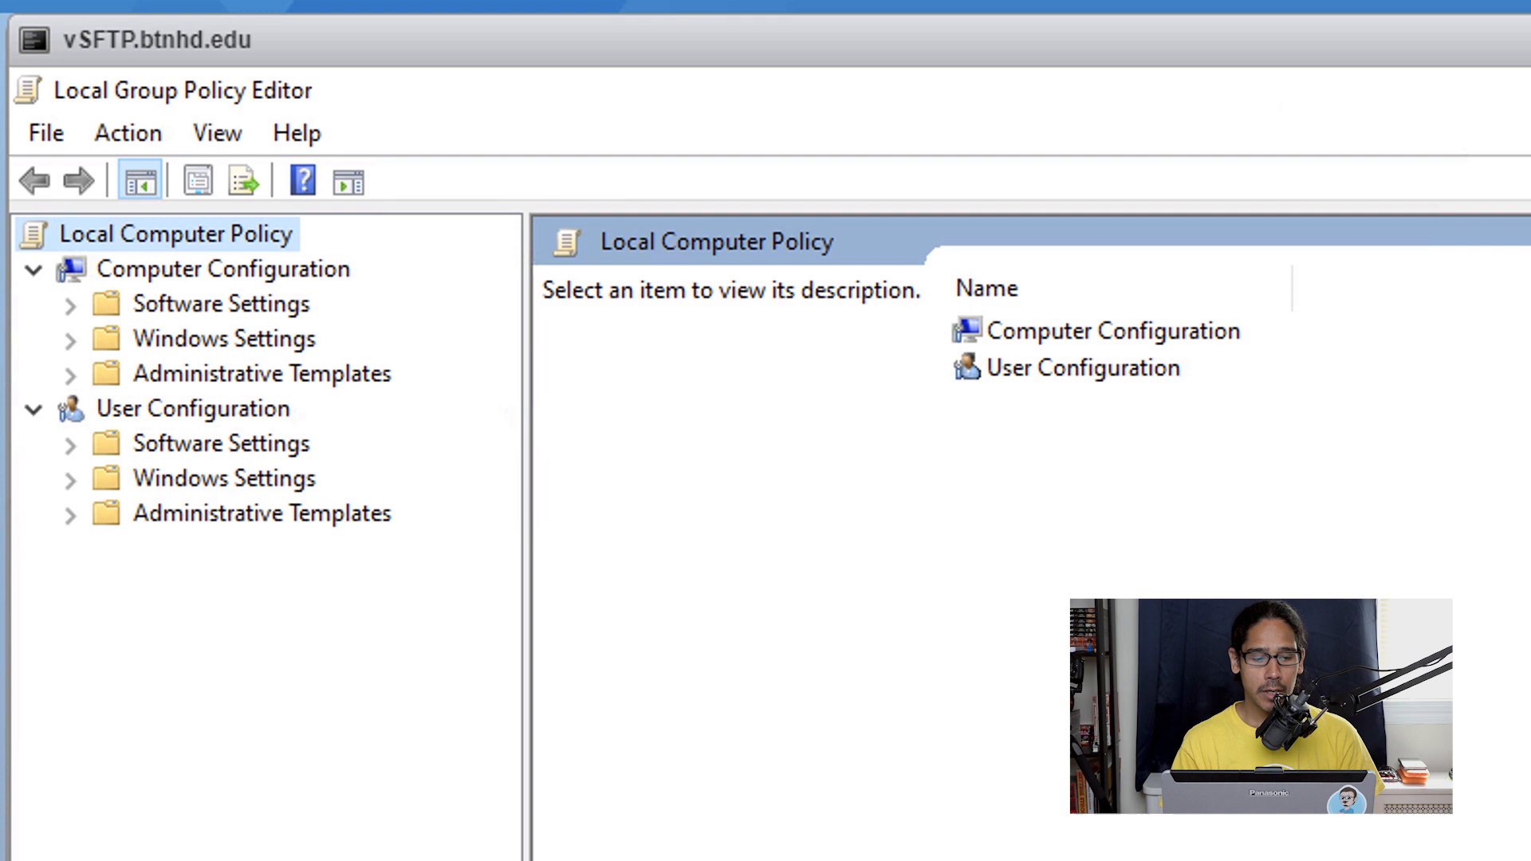
- Set the optional component installation and repair policy to Enabled with direct Windows Update downloads
{"action": "left_click", "coordinate": [221, 268]}
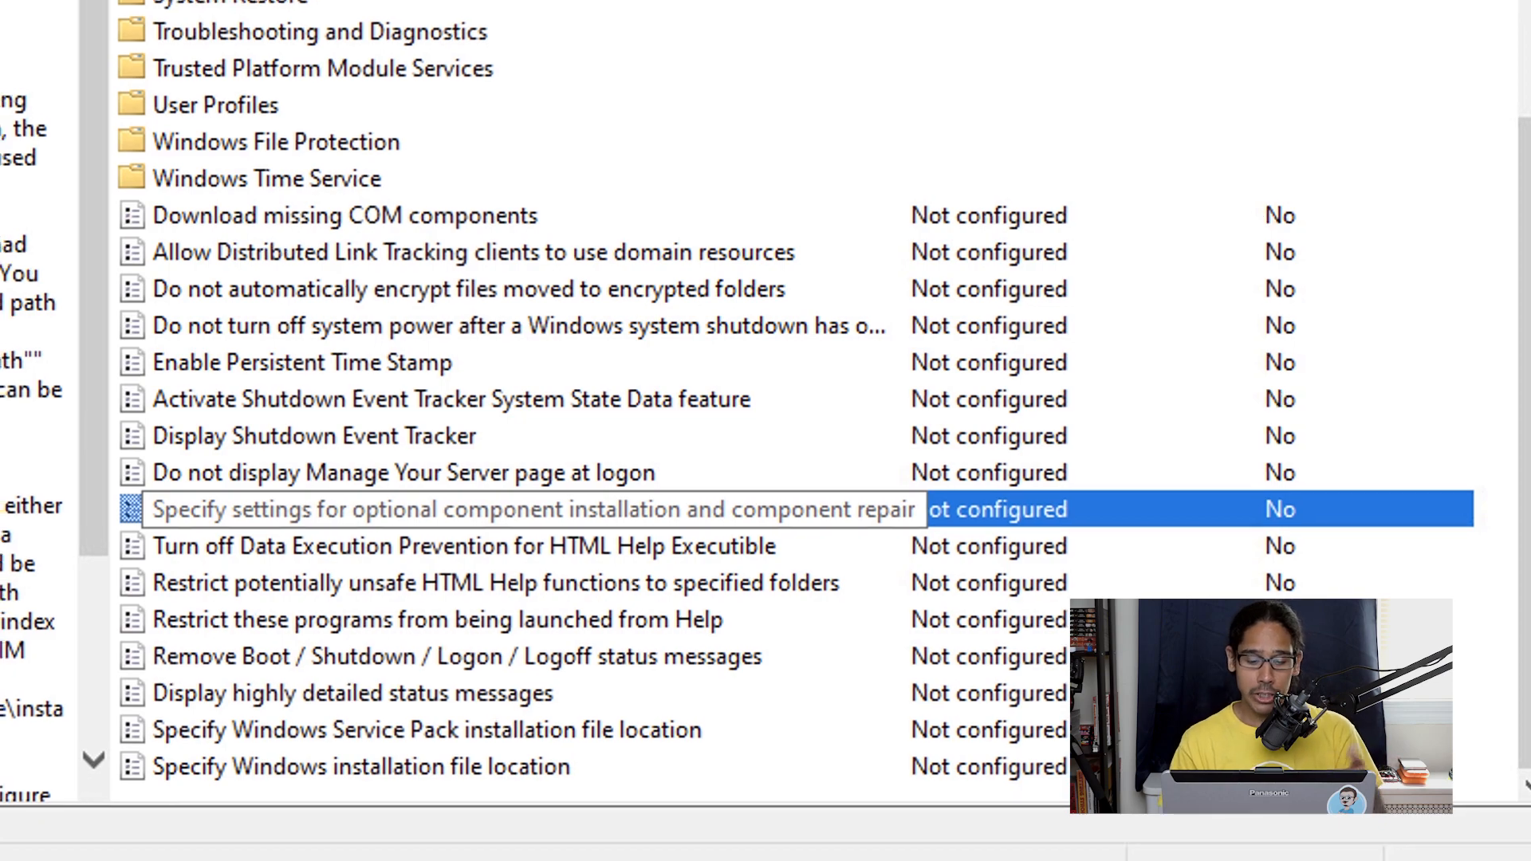
{"action": "double_click", "coordinate": [529, 508]}
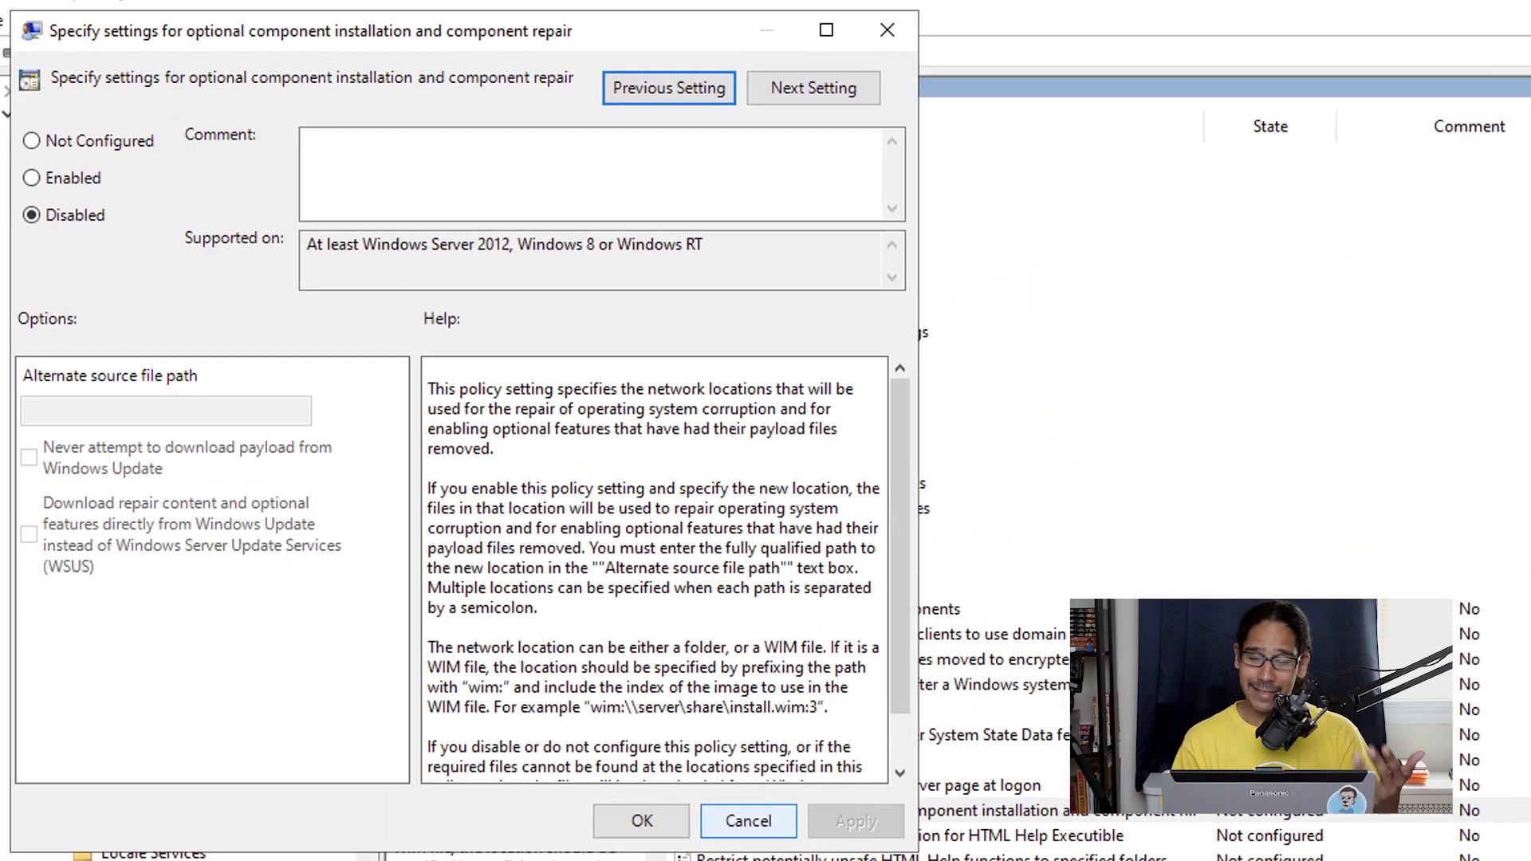
{"action": "left_click", "coordinate": [32, 177]}
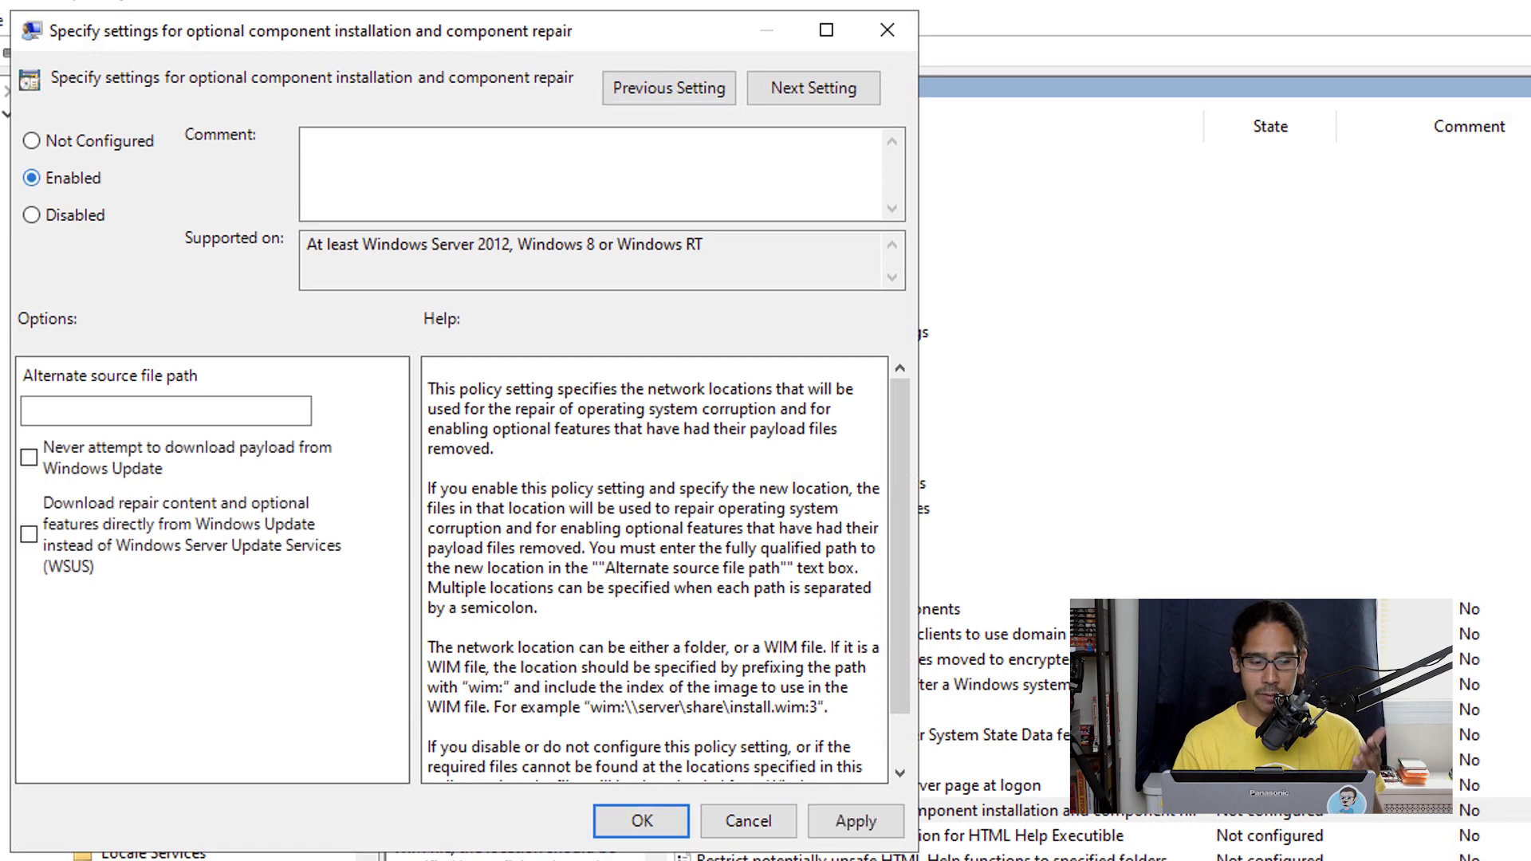
{"action": "left_click", "coordinate": [29, 535]}
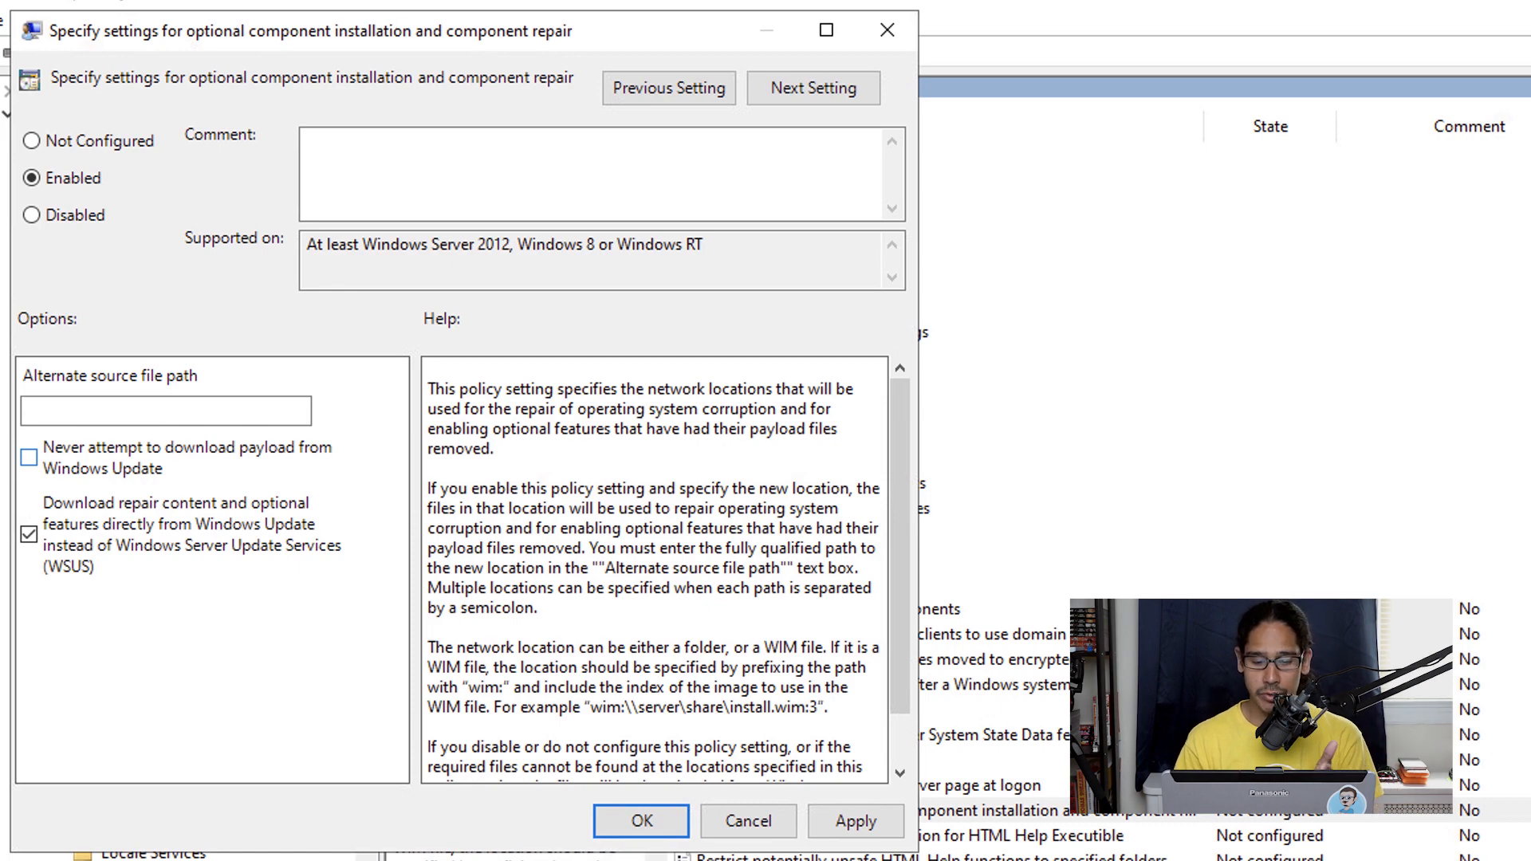
{"action": "left_click", "coordinate": [641, 820]}
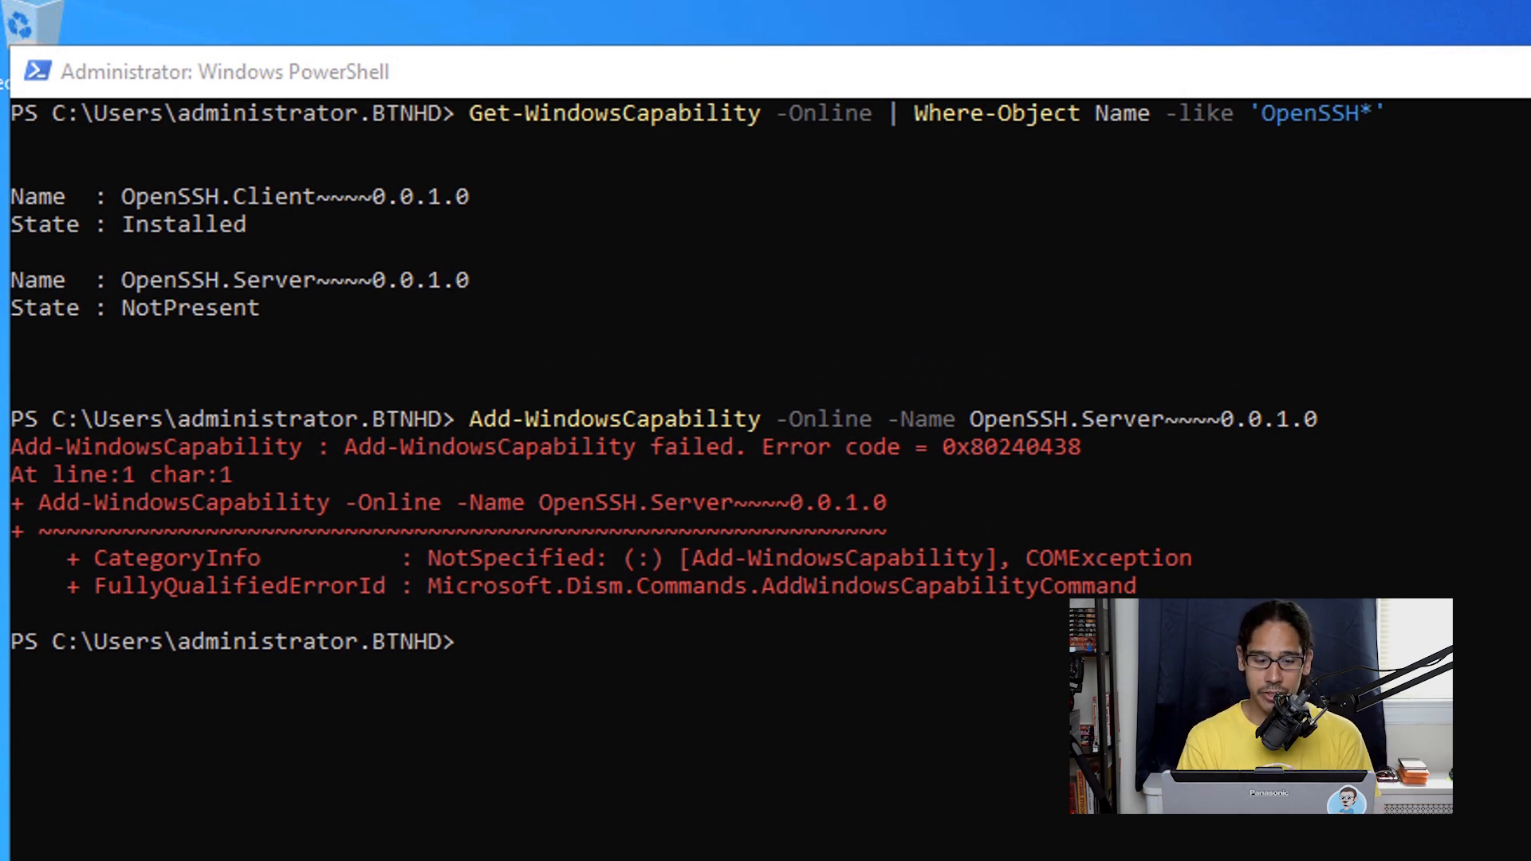
- Force a group policy refresh with gpupdate /force
{"action": "type", "text": "gpupdate /force"}
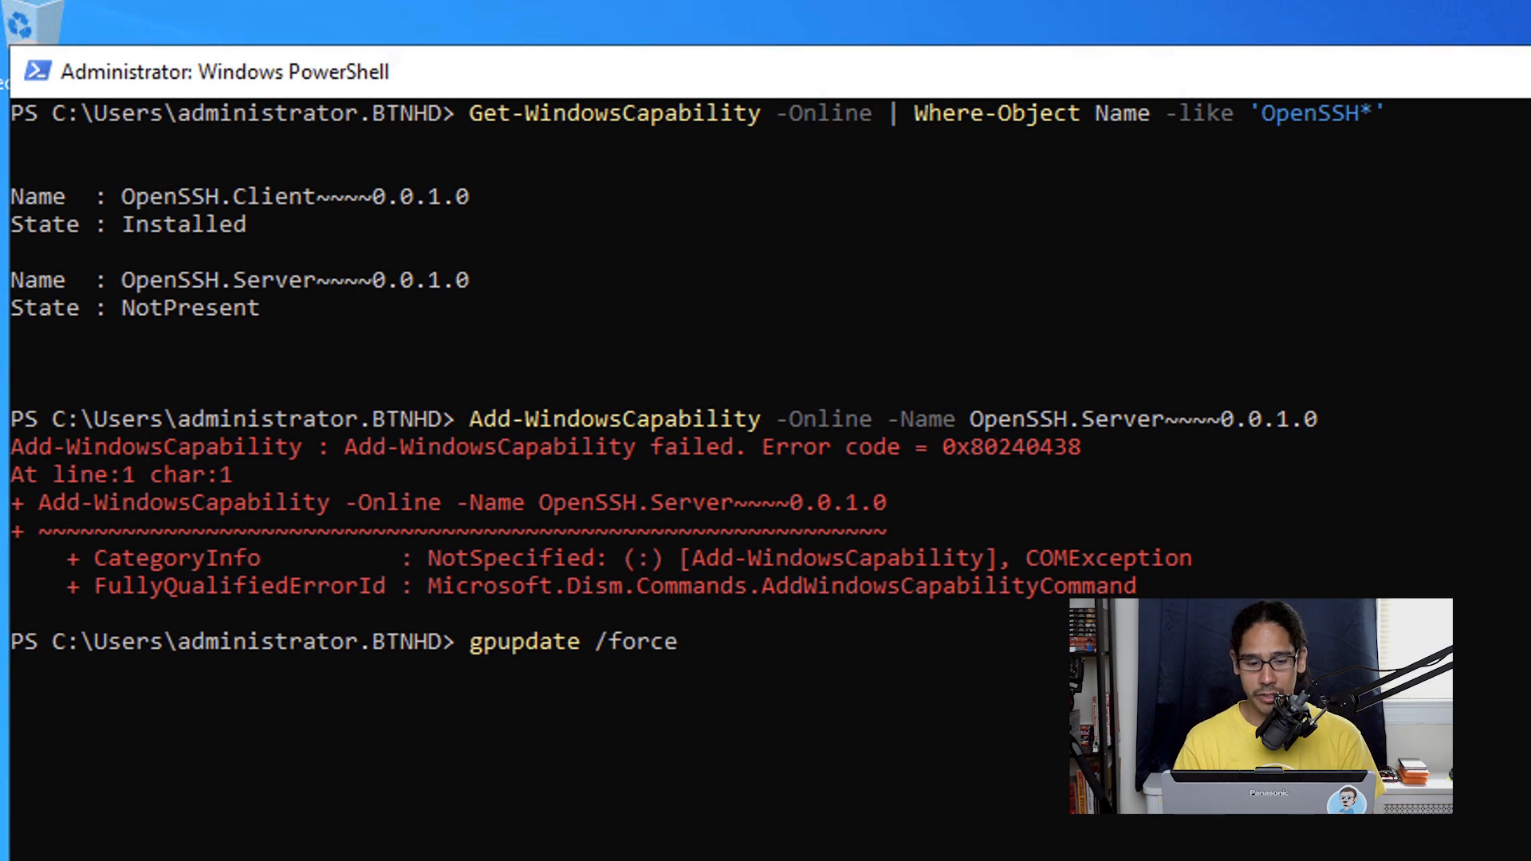
{"action": "key", "text": "Return"}
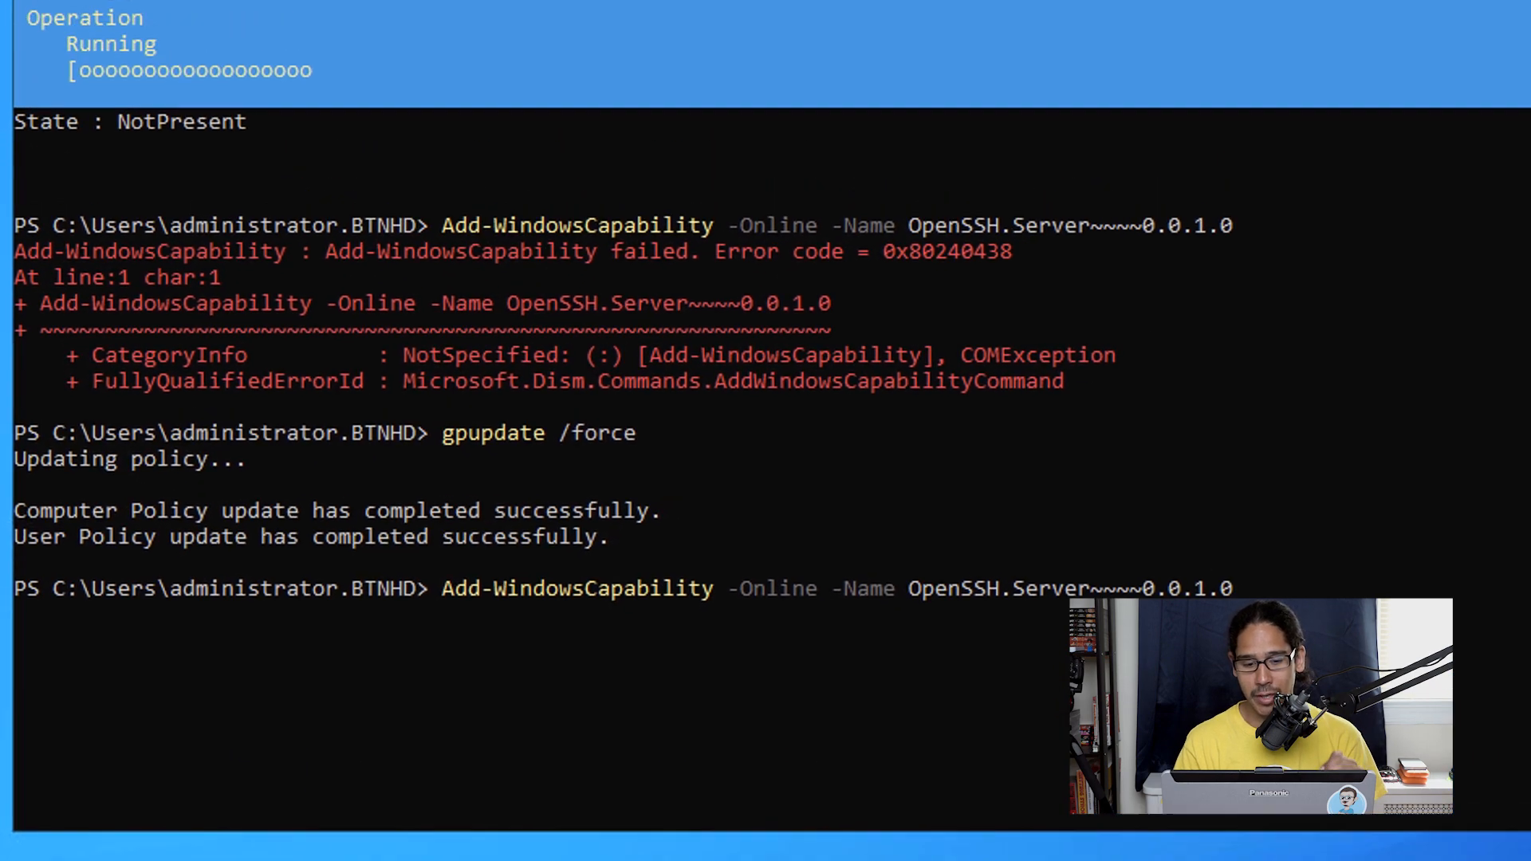
{"action": "scroll", "scroll_direction": "up", "scroll_amount": 3}
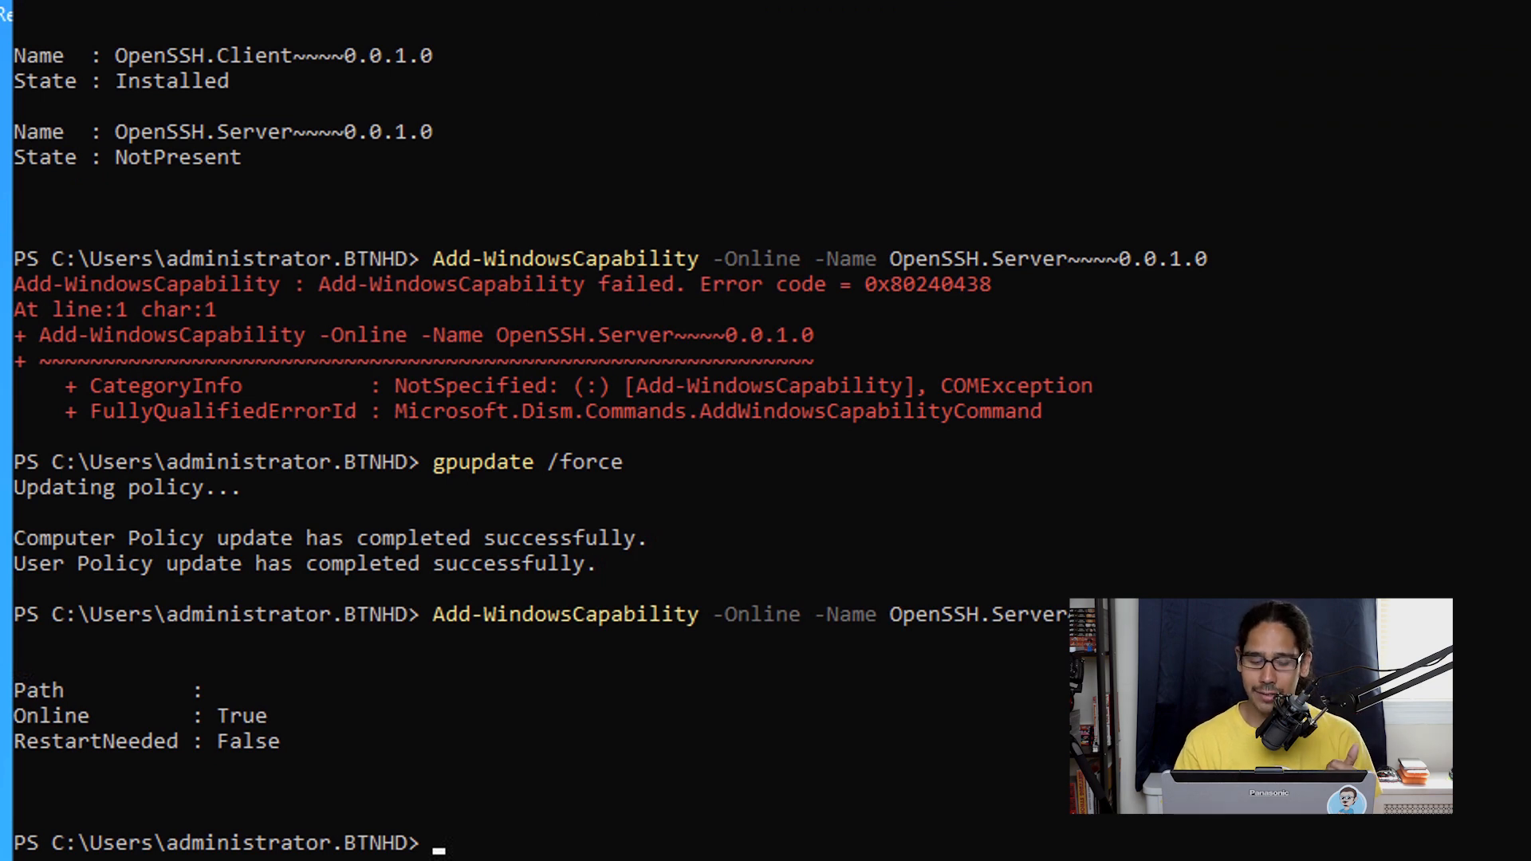
- Start the sshd service and set its startup type to Automatic
{"action": "type", "text": "start-service sshd"}
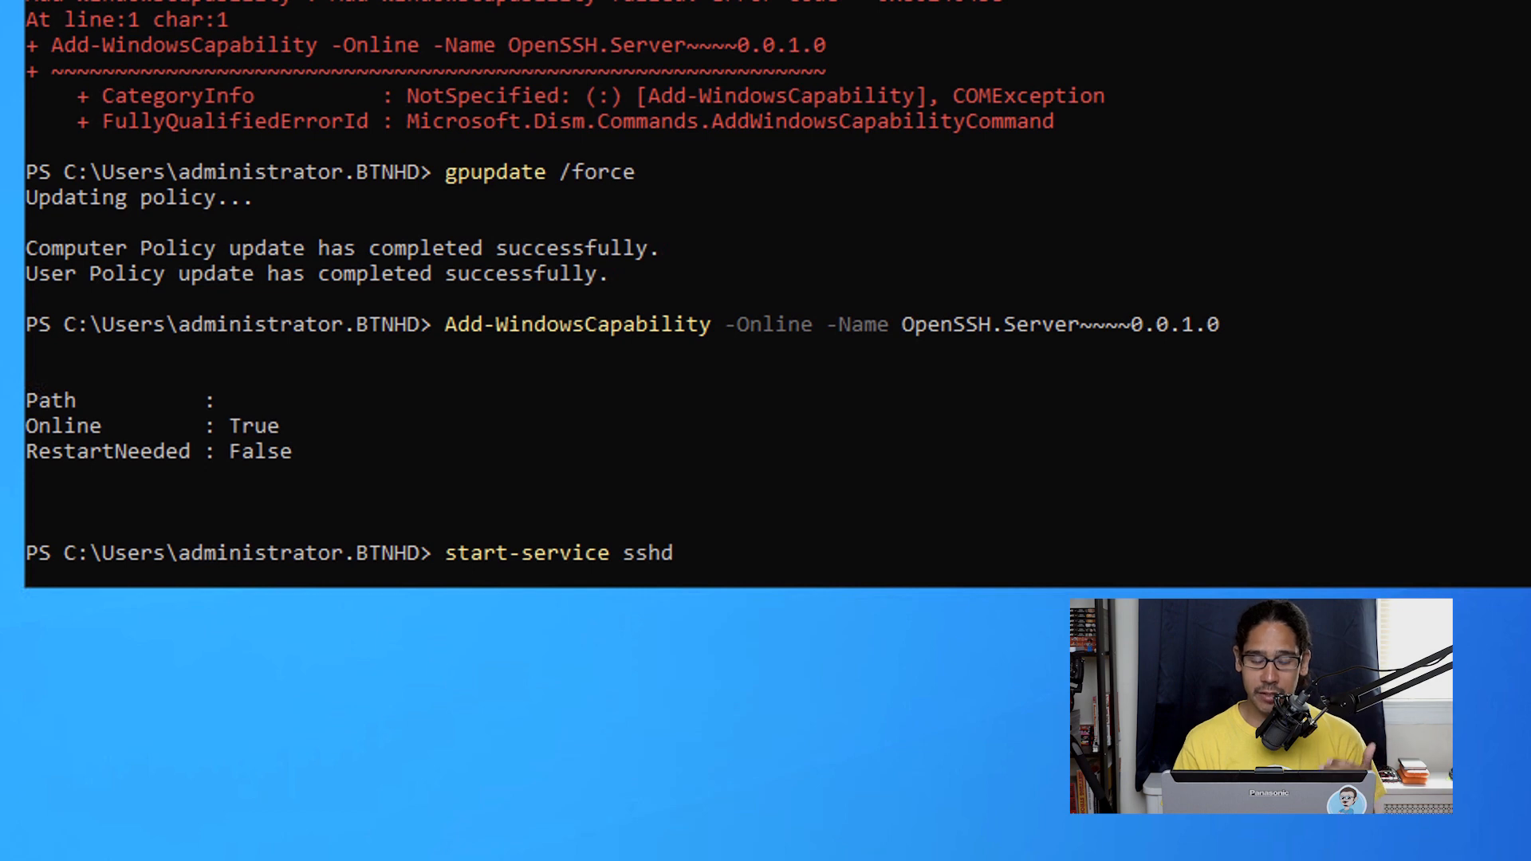
{"action": "key", "text": "Return"}
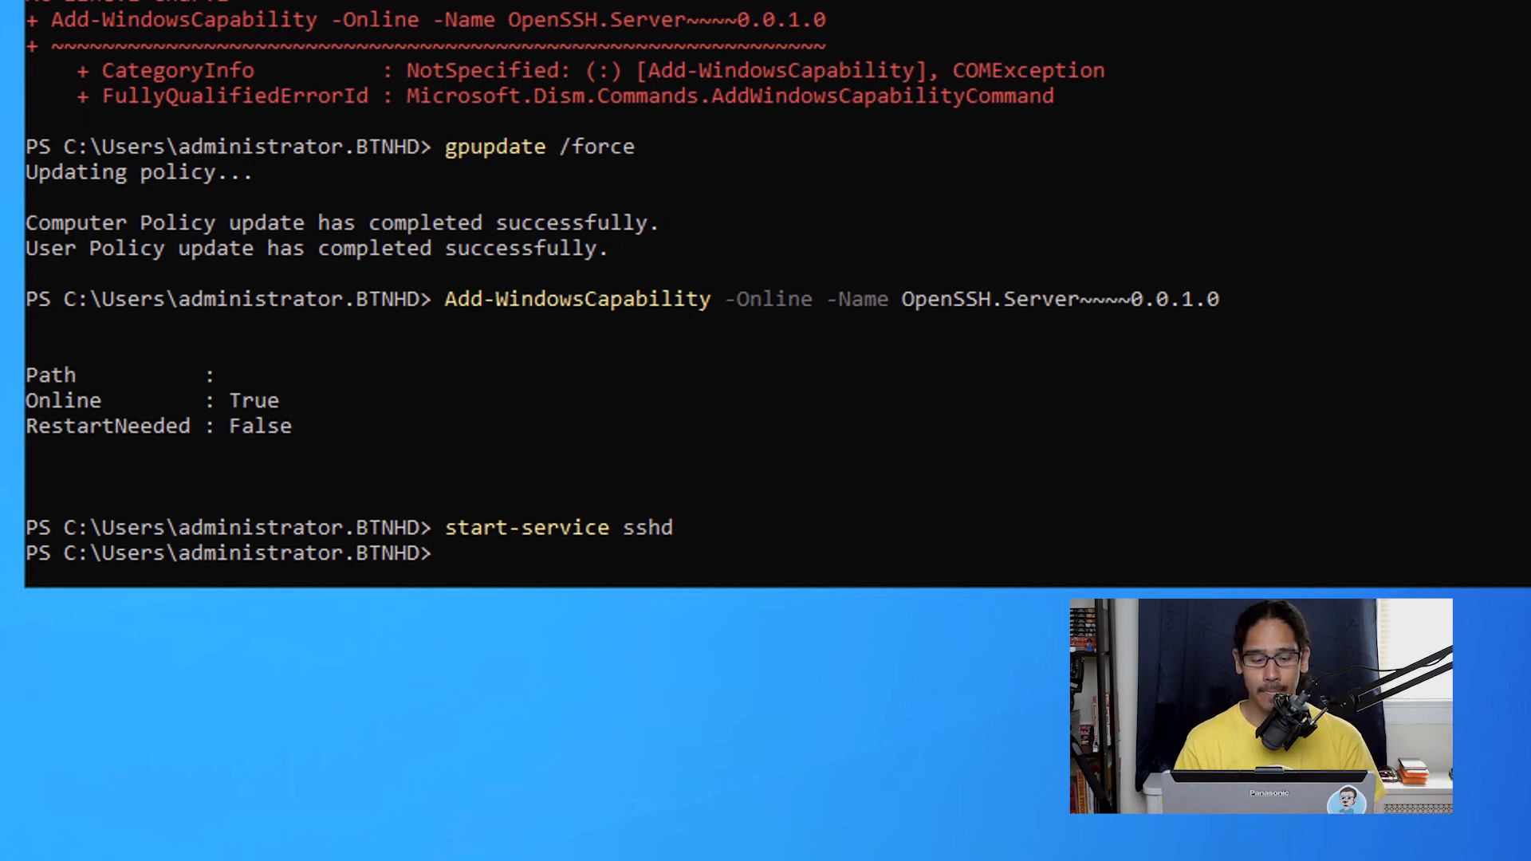
{"action": "type", "text": "set-service -name sshd -startuptype 'Automatic'"}
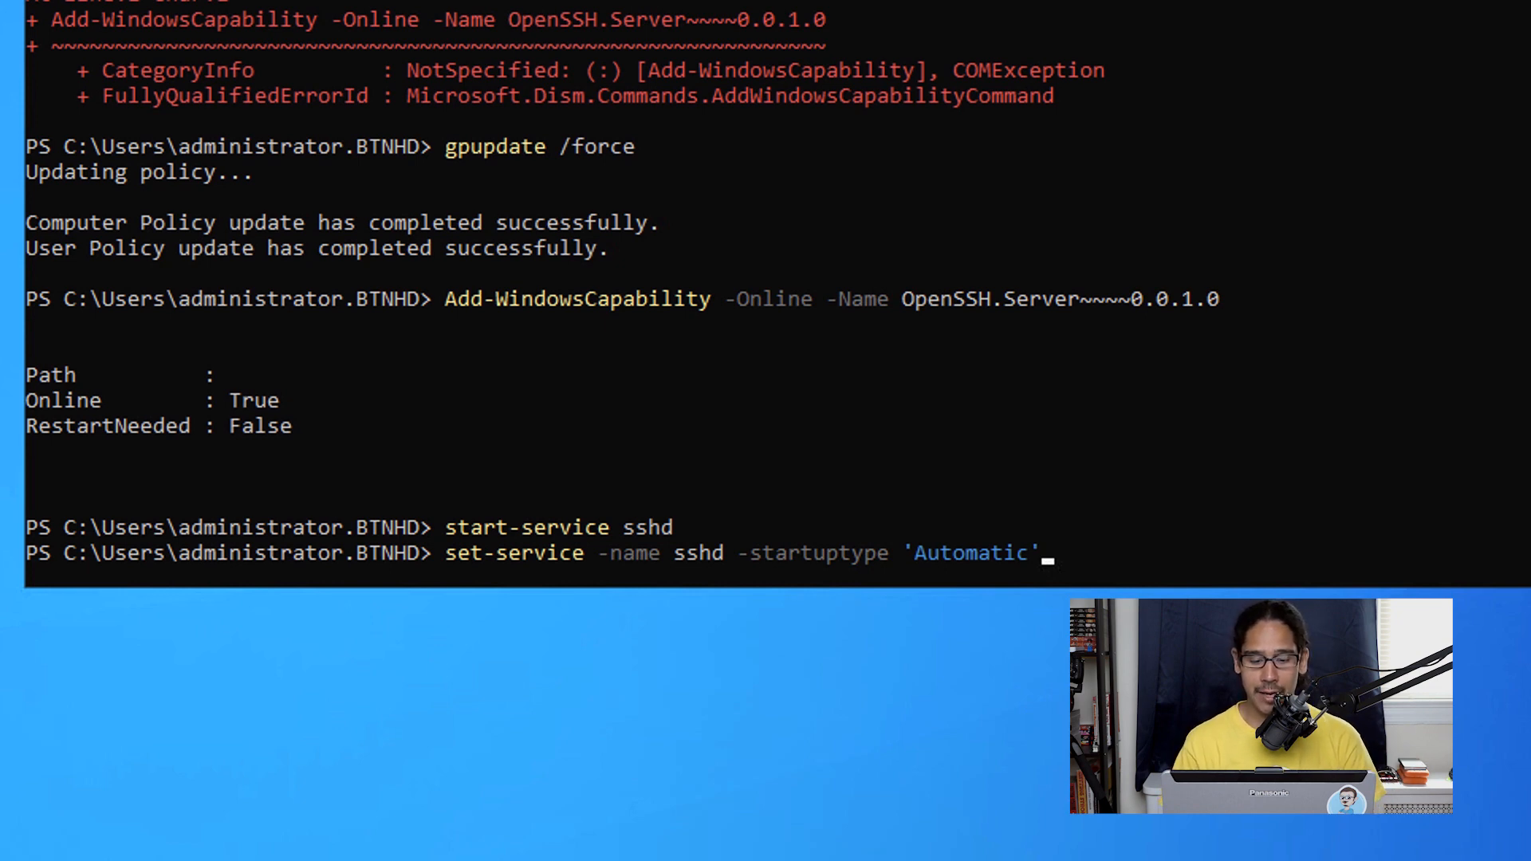
{"action": "key", "text": "Return"}
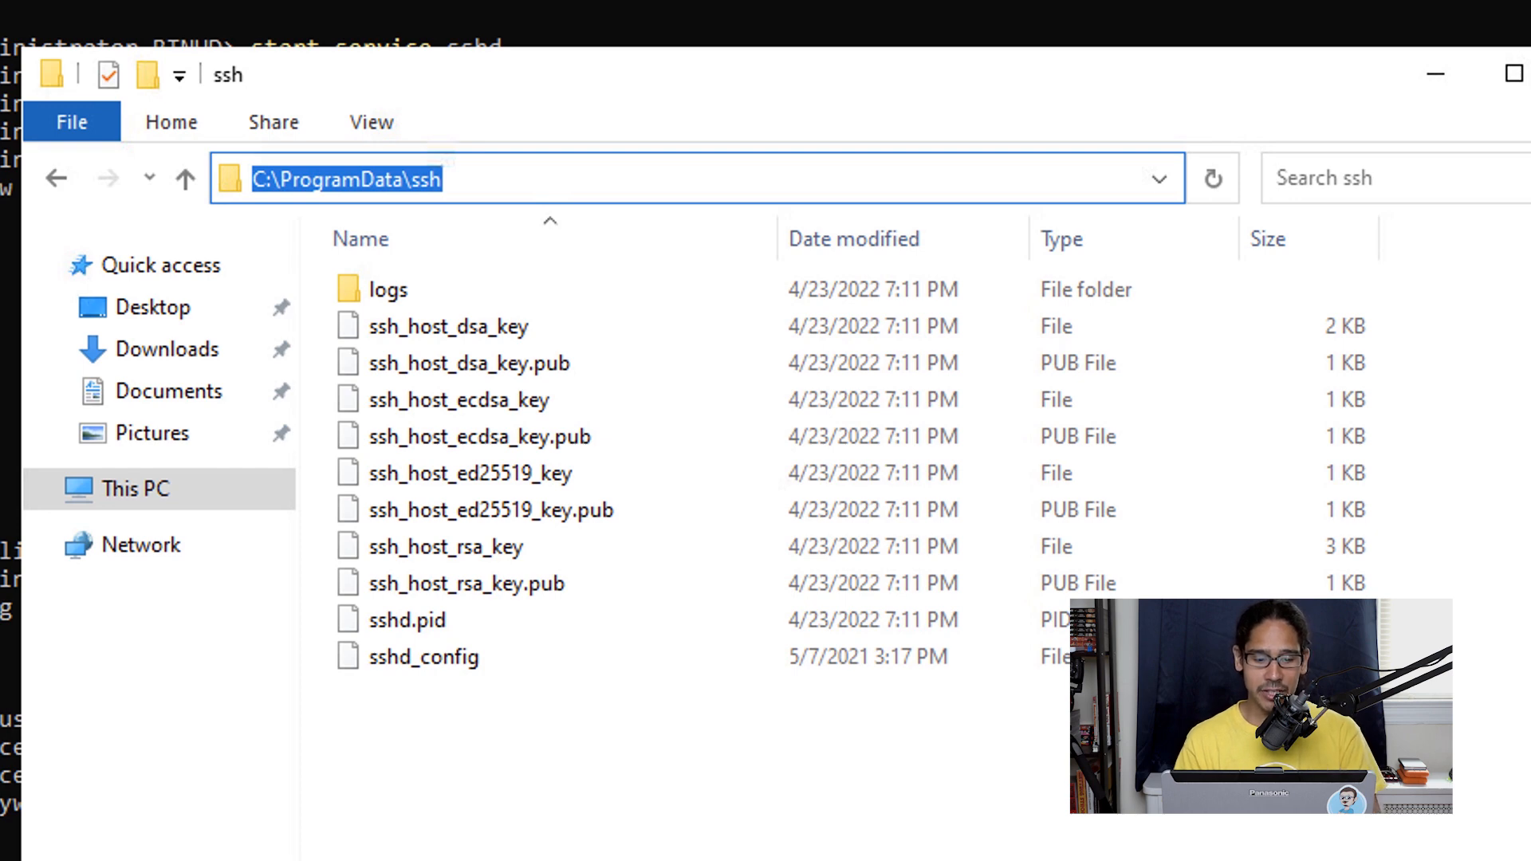
- Select sshd_config in the ssh folder and open it in Notepad for editing
{"action": "left_click", "coordinate": [423, 656]}
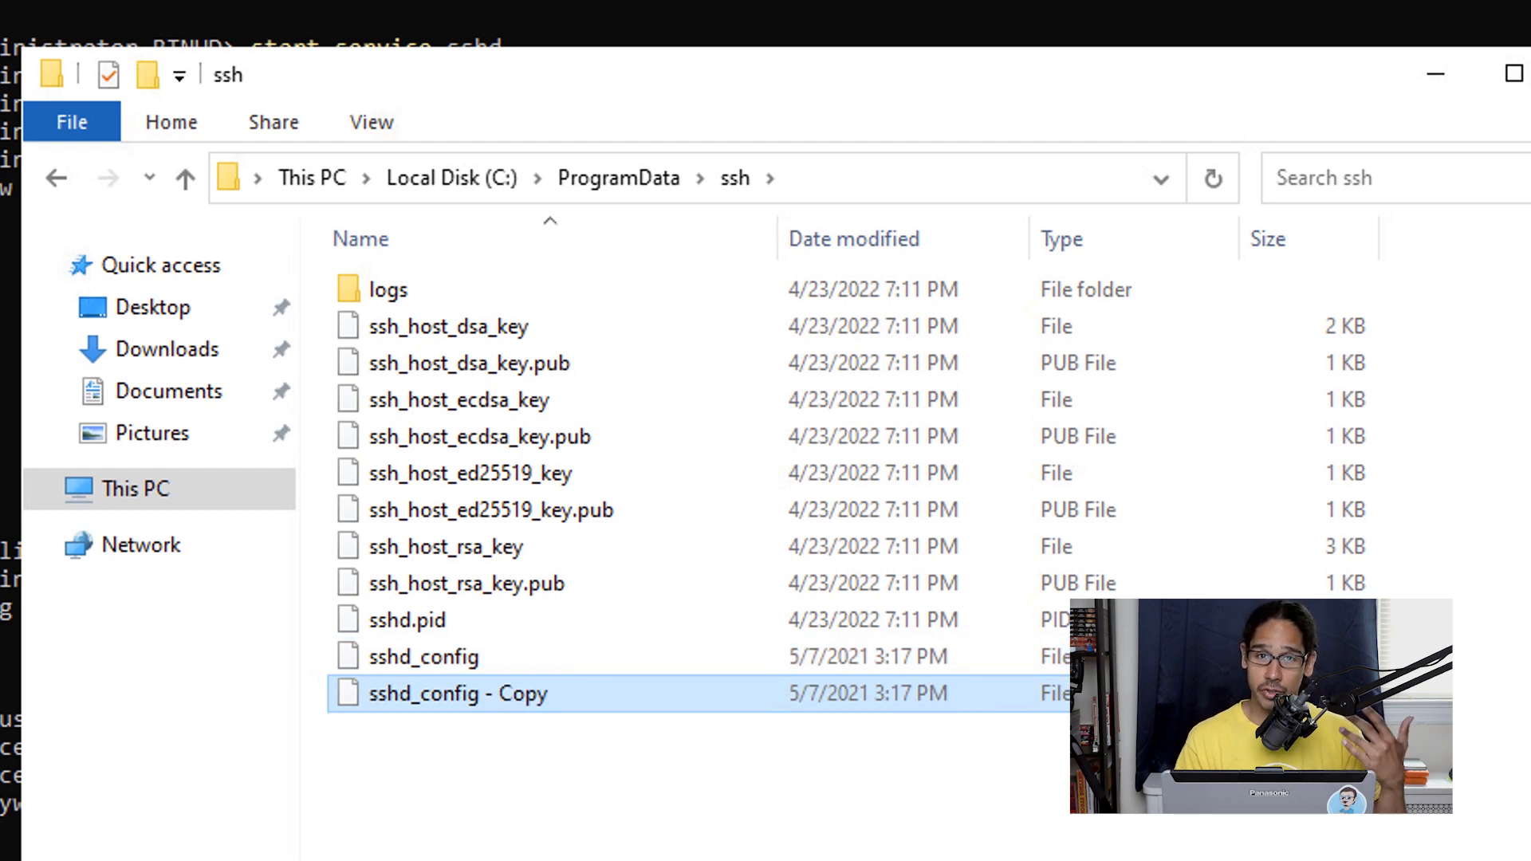
{"action": "double_click", "coordinate": [424, 655]}
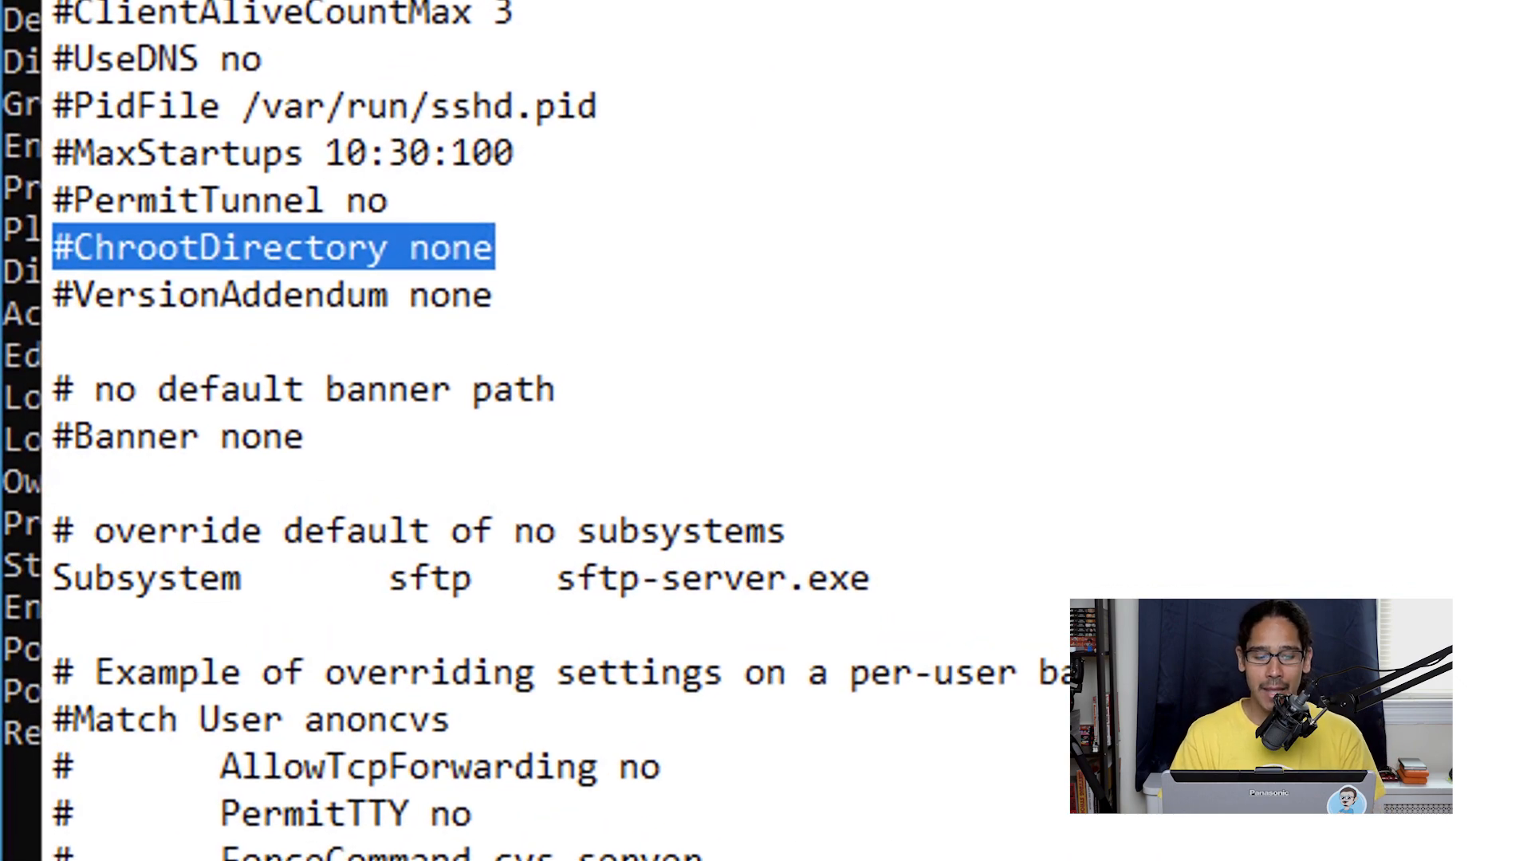
- Set ChrootDirectory to C:\SFTP-ROOT-BTNHD in sshd_config
{"action": "type", "text": "C:\\SFTP-ROOT-BTNHD"}
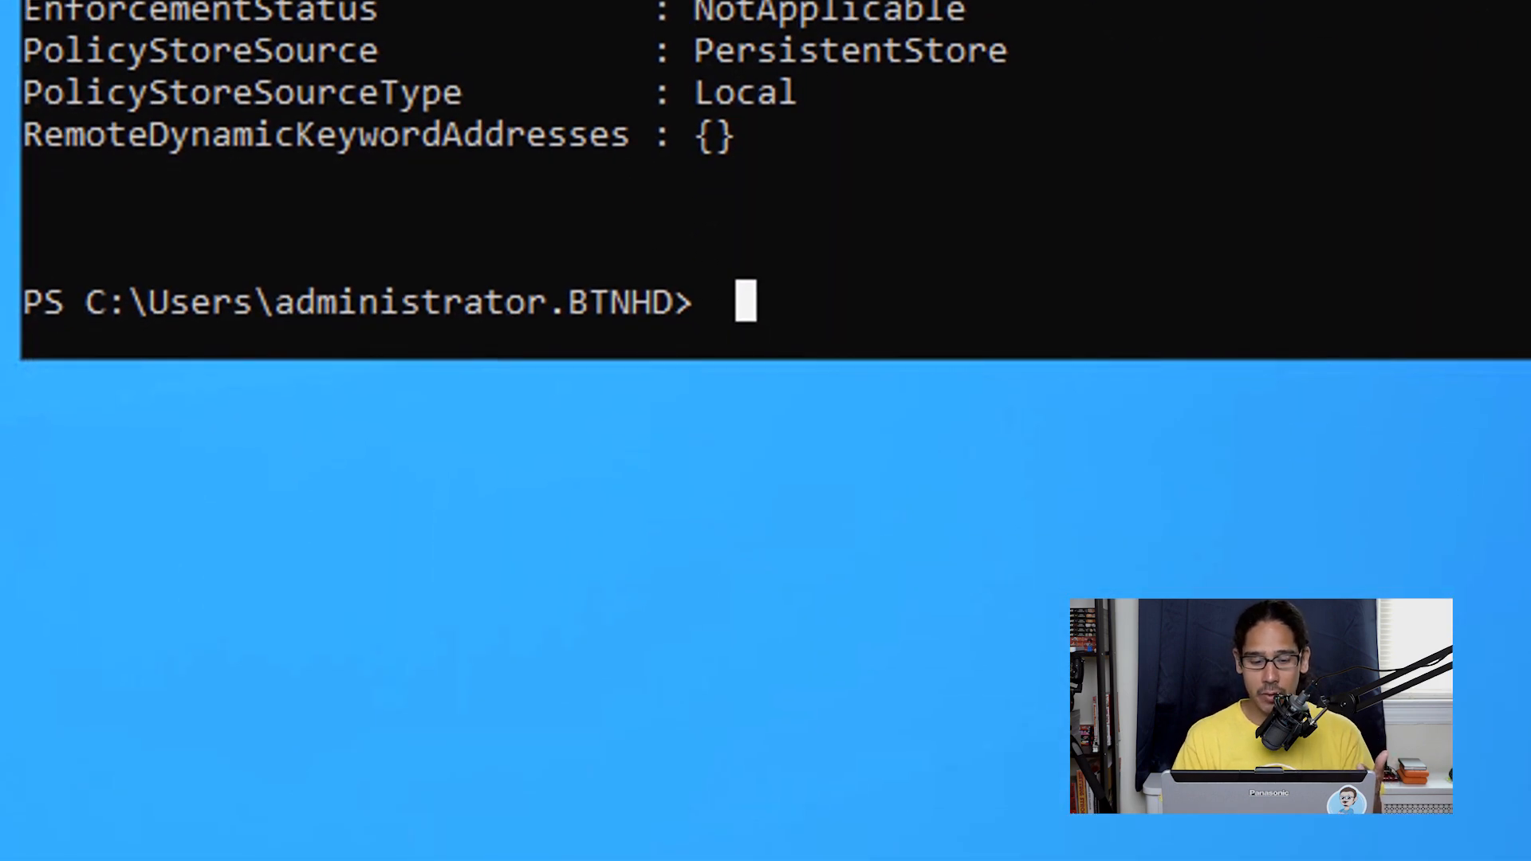
- Restart the sshd service so the new ChrootDirectory applies
{"action": "type", "text": "restart-service sshd"}
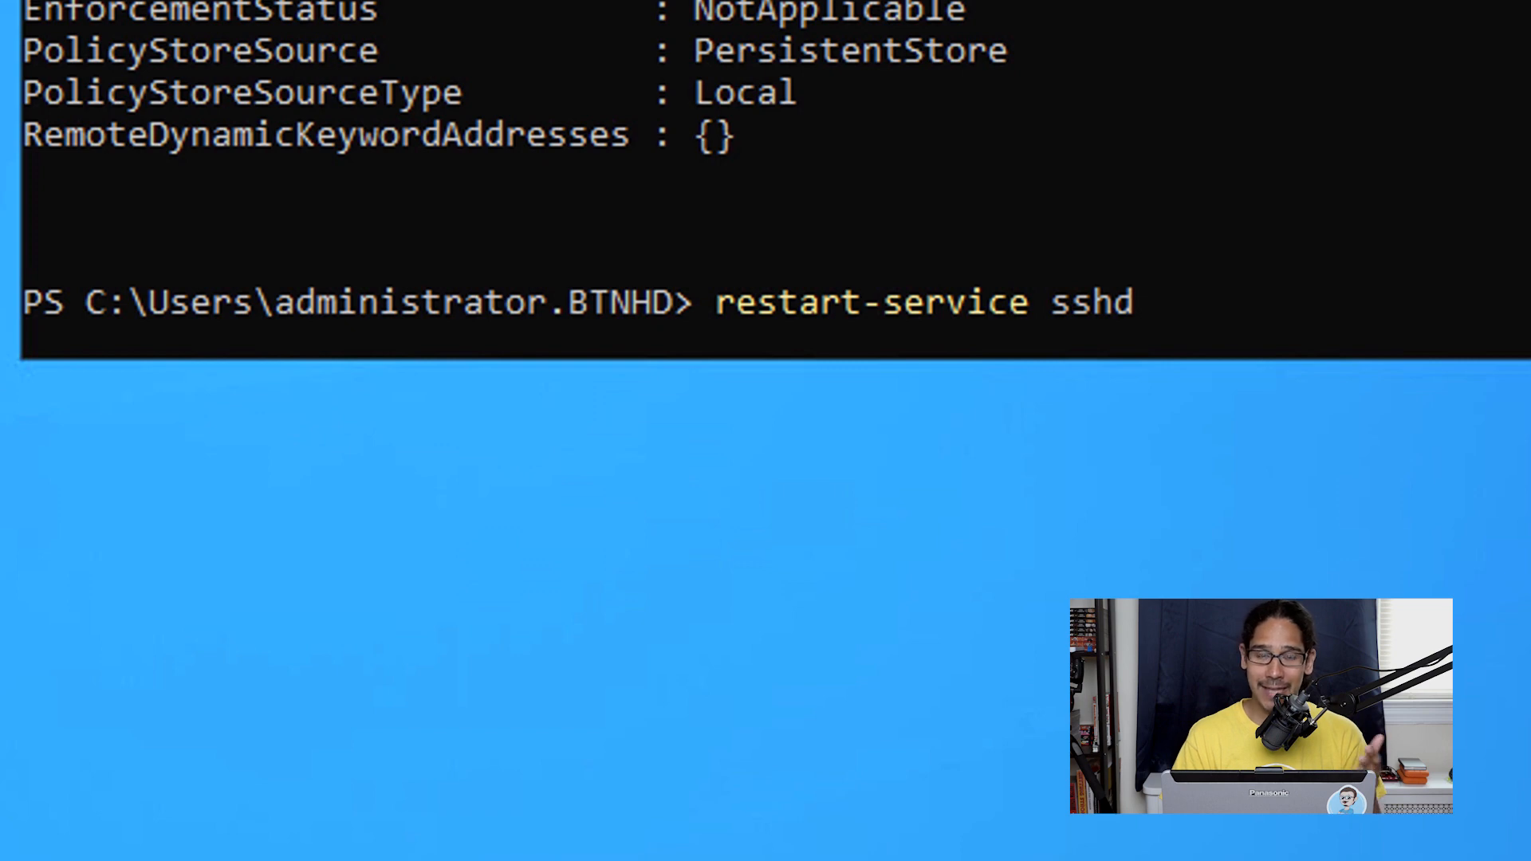
{"action": "key", "text": "Return"}
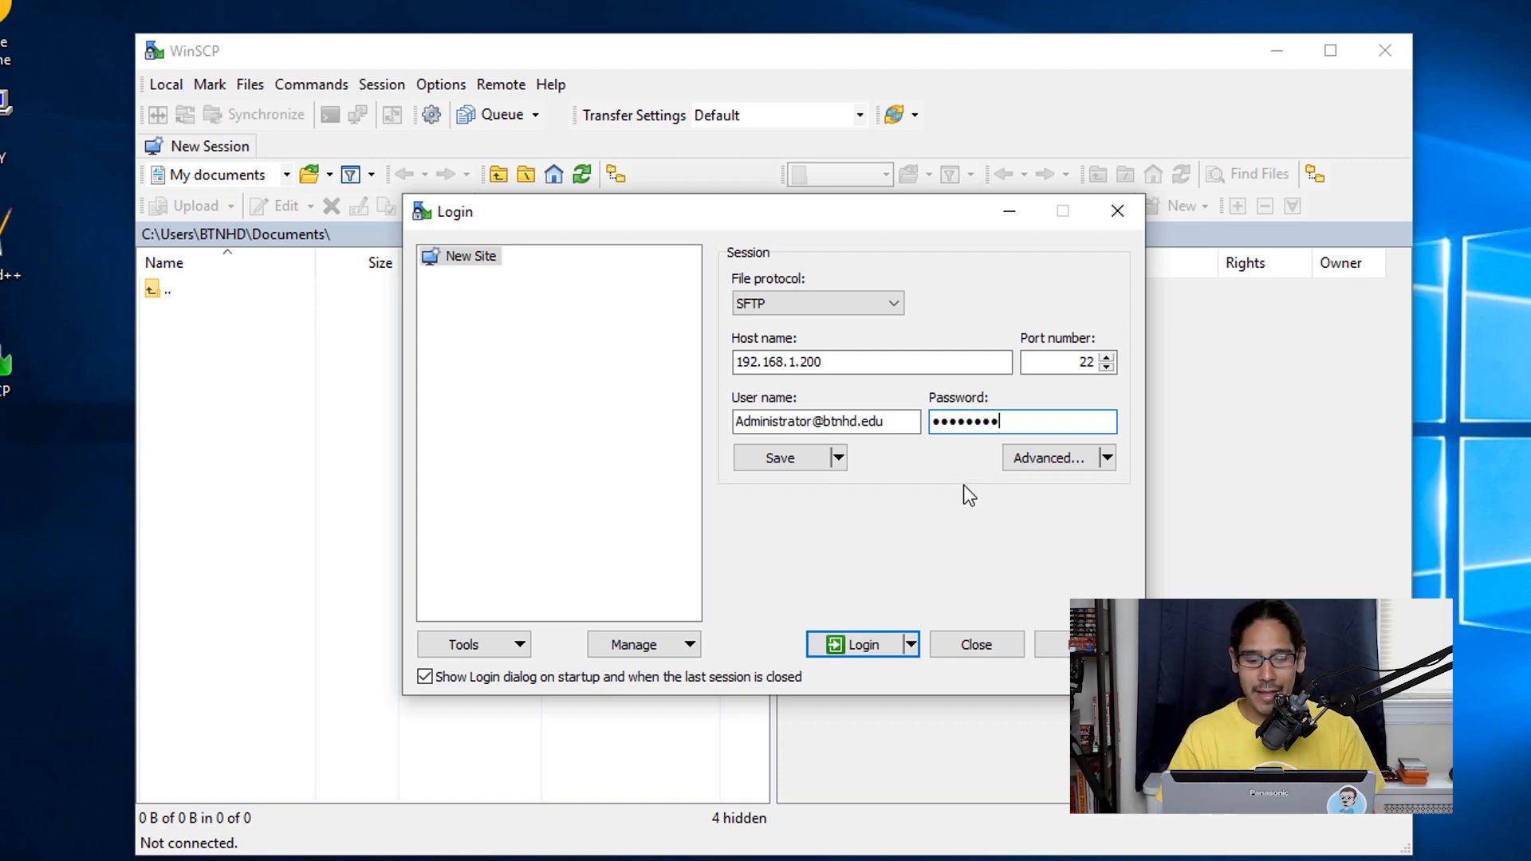
- Log in to 192.168.1.200 over SFTP, trust its host key, and upload New Text Document.txt
{"action": "left_click", "coordinate": [861, 645]}
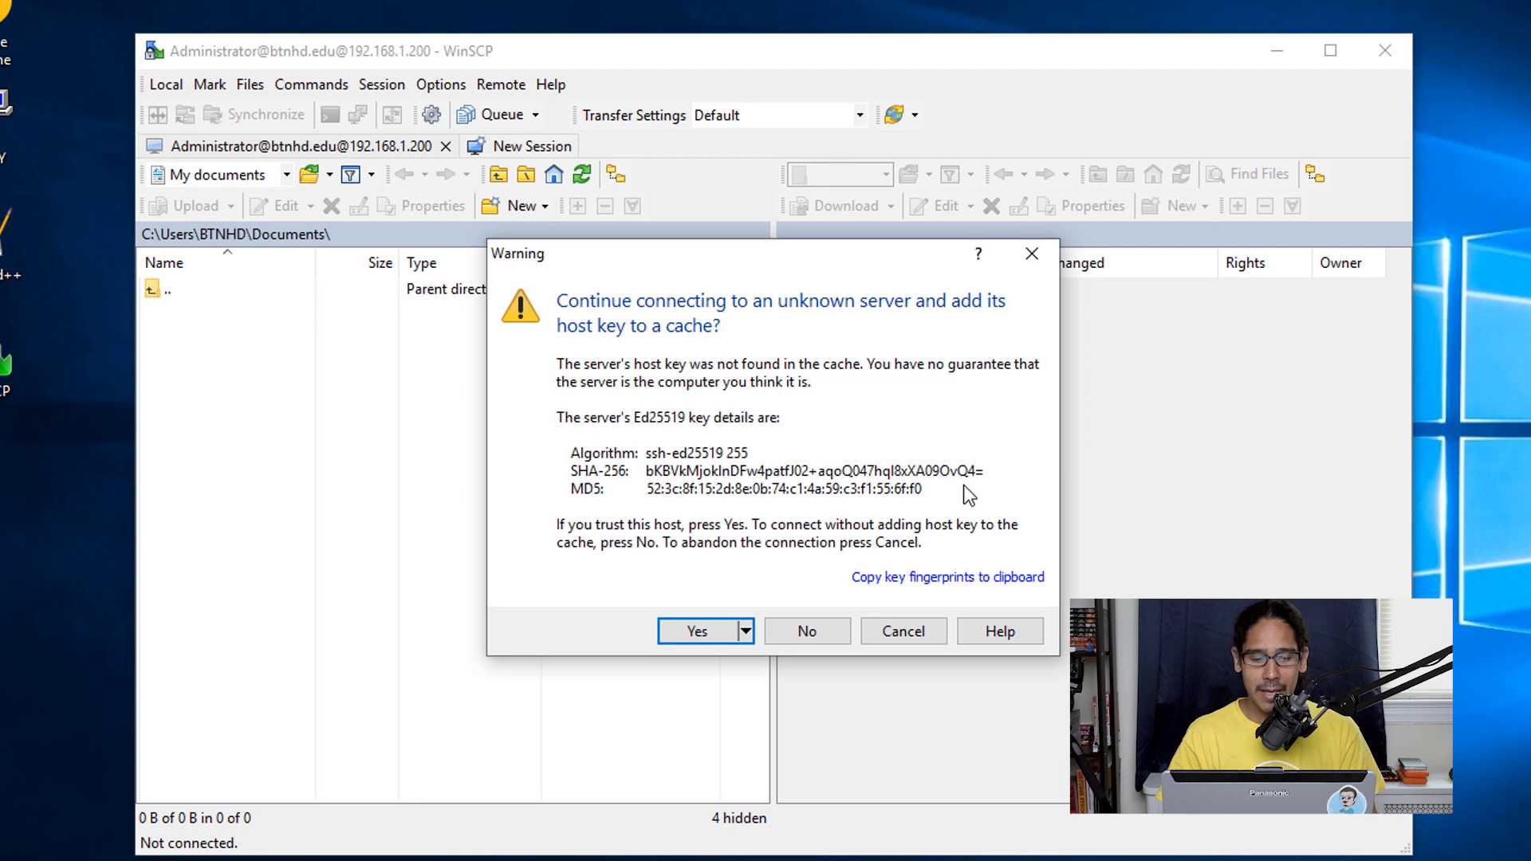
{"action": "left_click", "coordinate": [698, 631]}
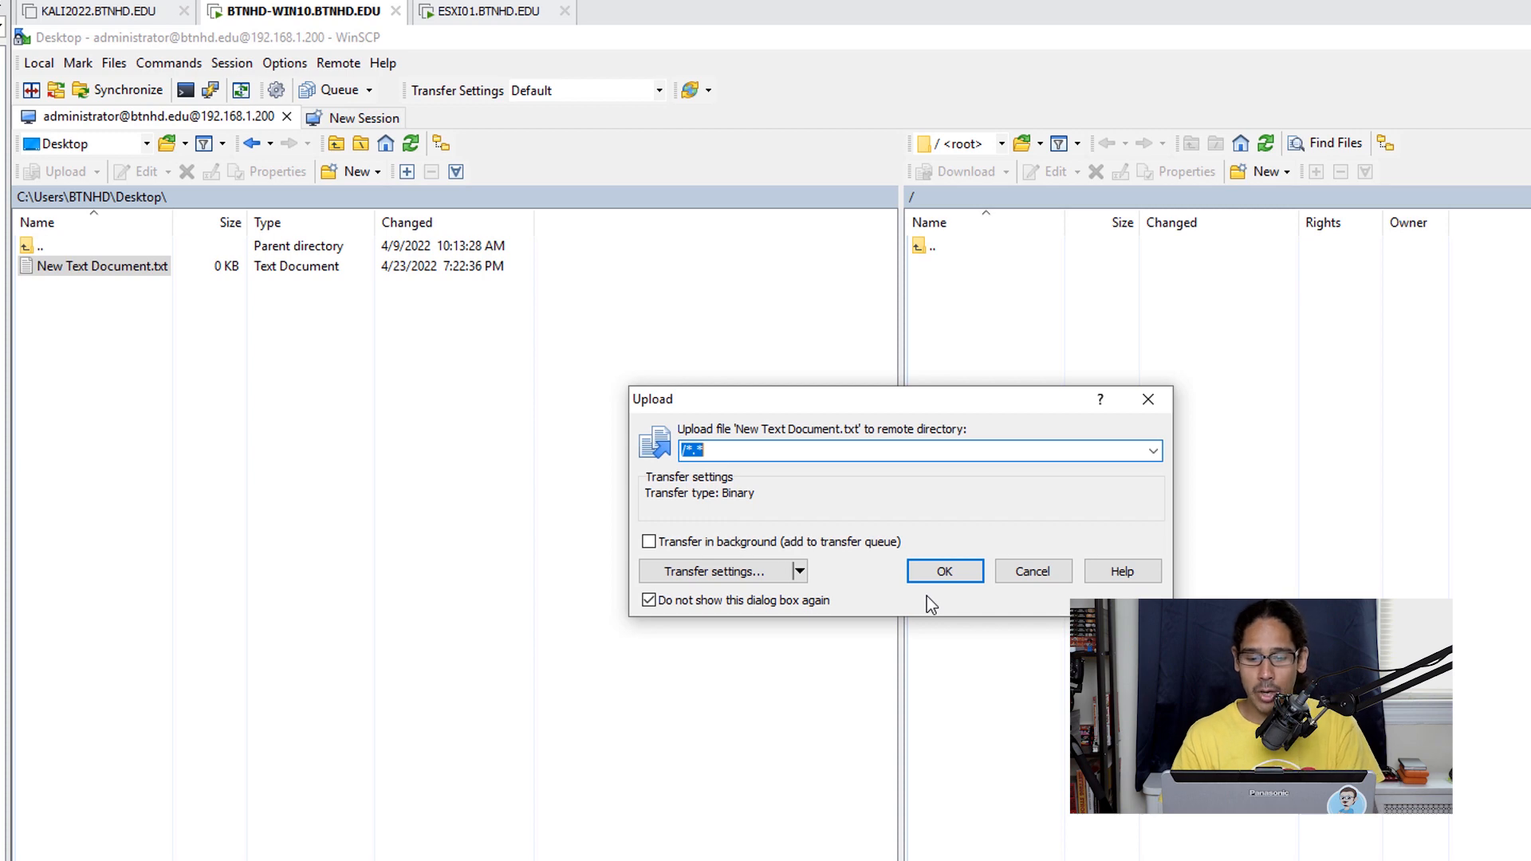
{"action": "left_click", "coordinate": [942, 571]}
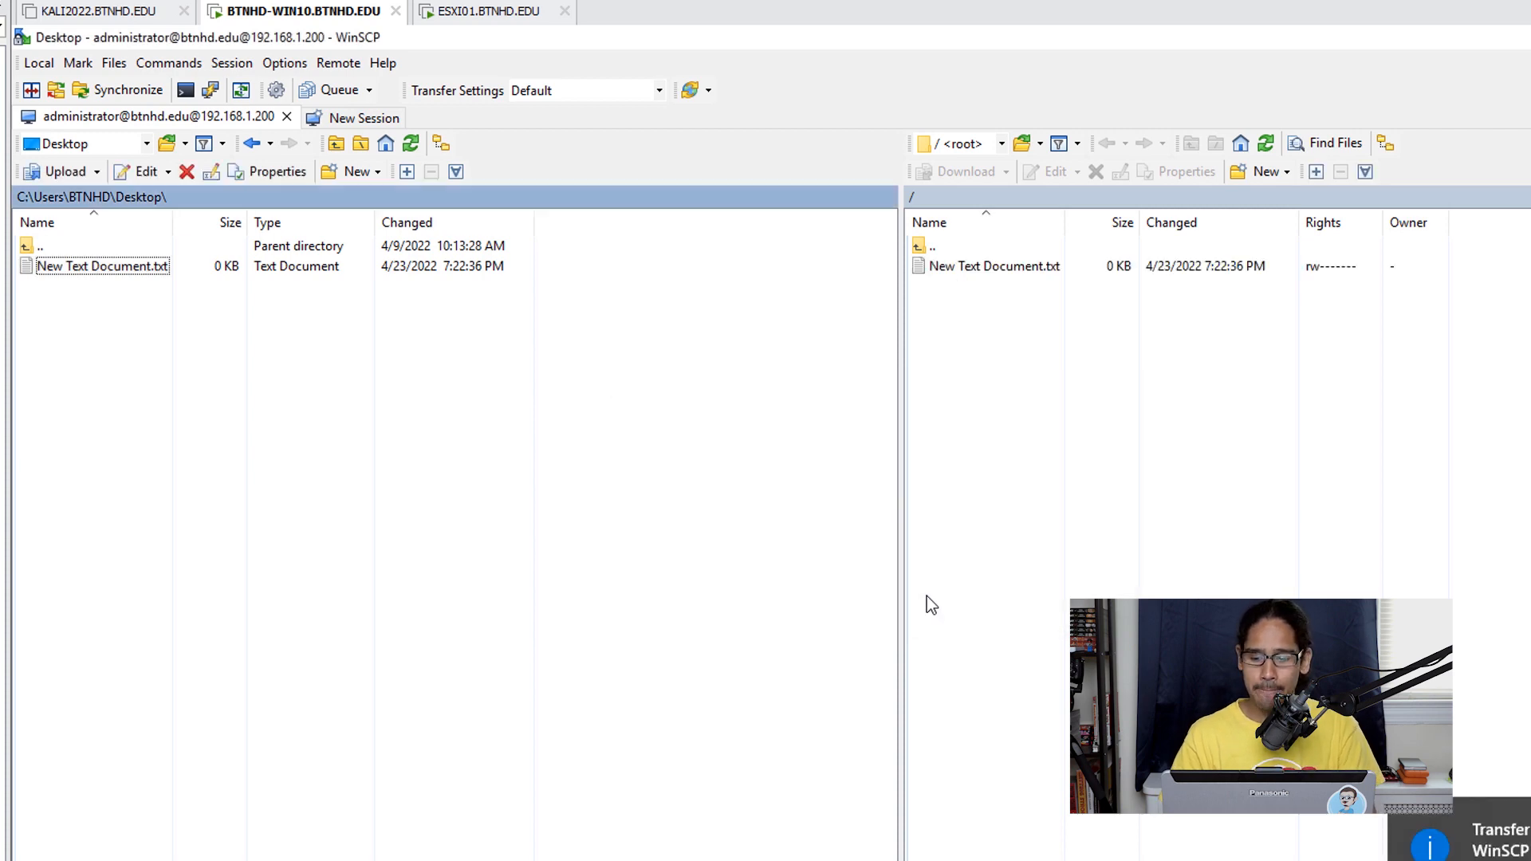